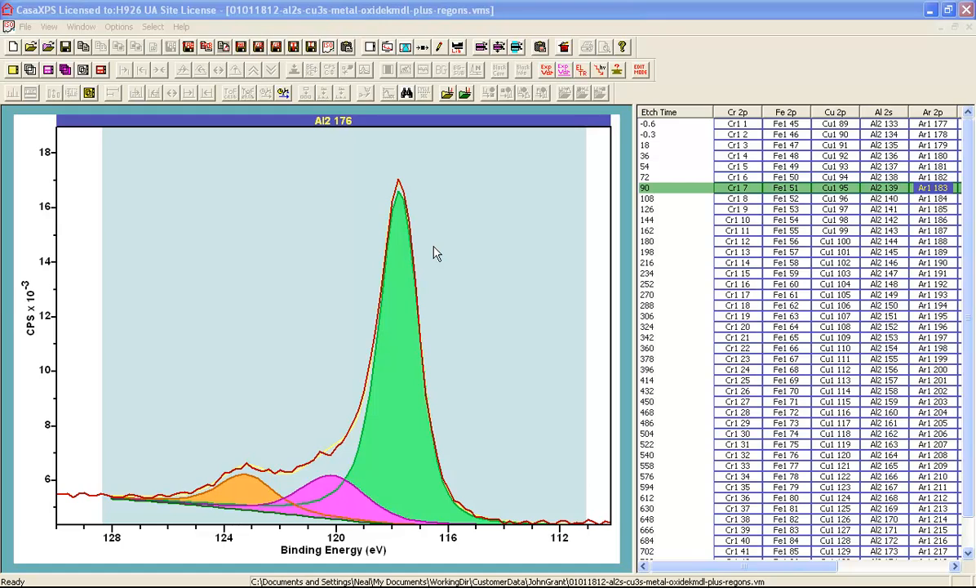
{"action": "mouse_move", "coordinate": [711, 173]}
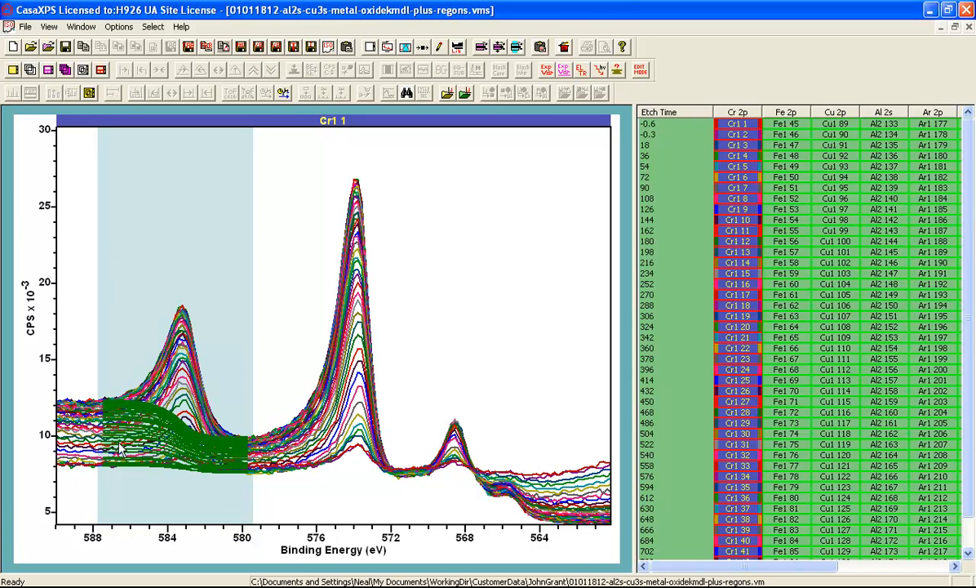
{"action": "mouse_move", "coordinate": [551, 219]}
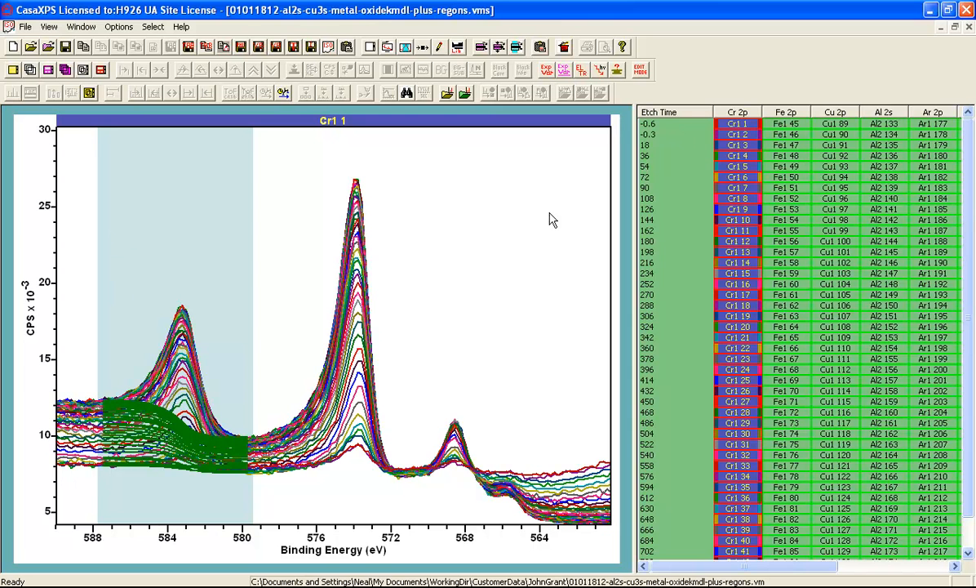
{"action": "mouse_move", "coordinate": [175, 430]}
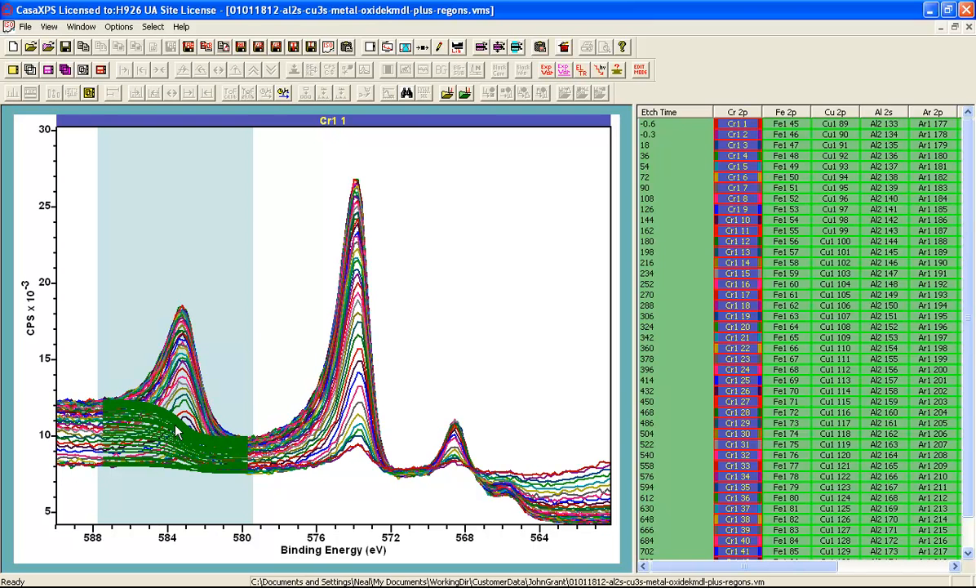
{"action": "mouse_move", "coordinate": [219, 449]}
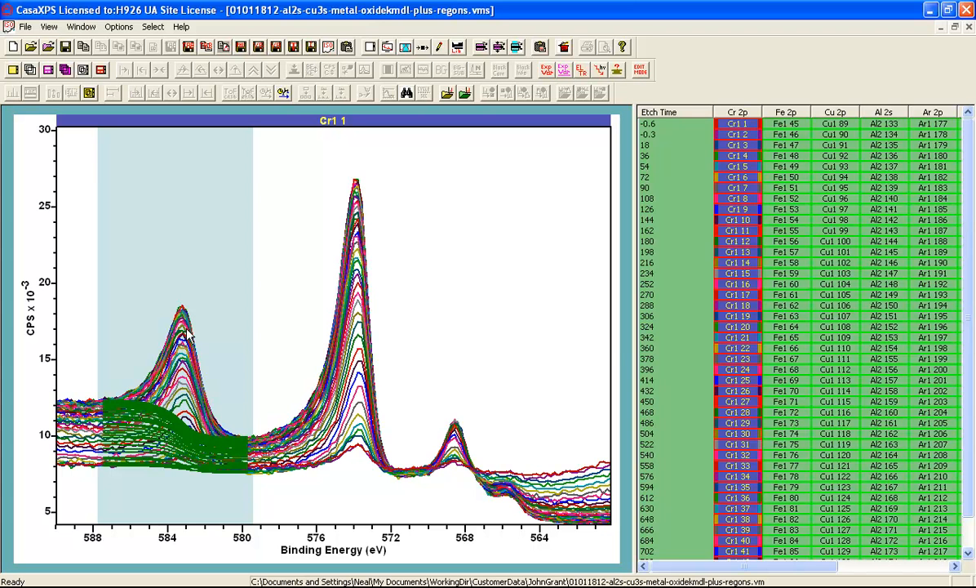
{"action": "mouse_move", "coordinate": [328, 332]}
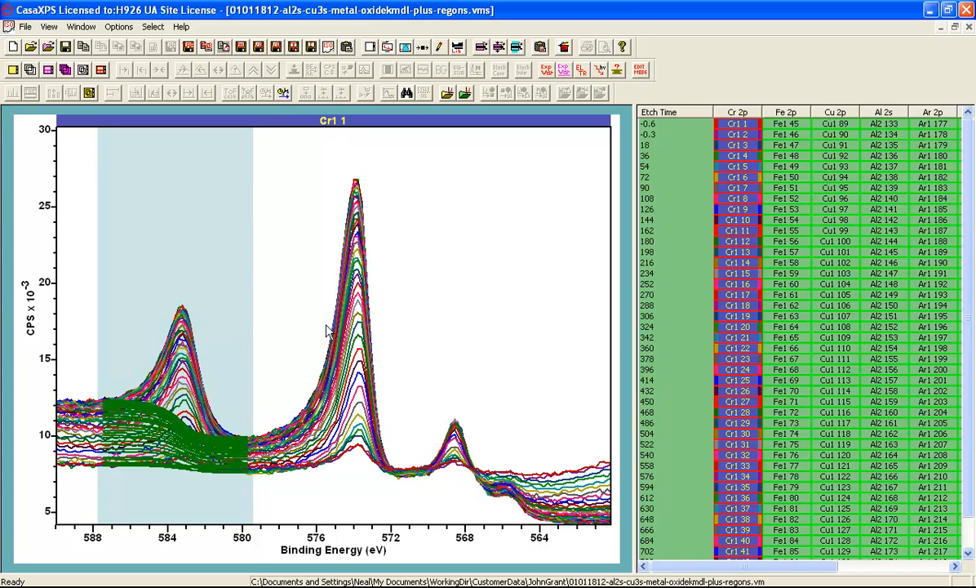
{"action": "mouse_move", "coordinate": [357, 239]}
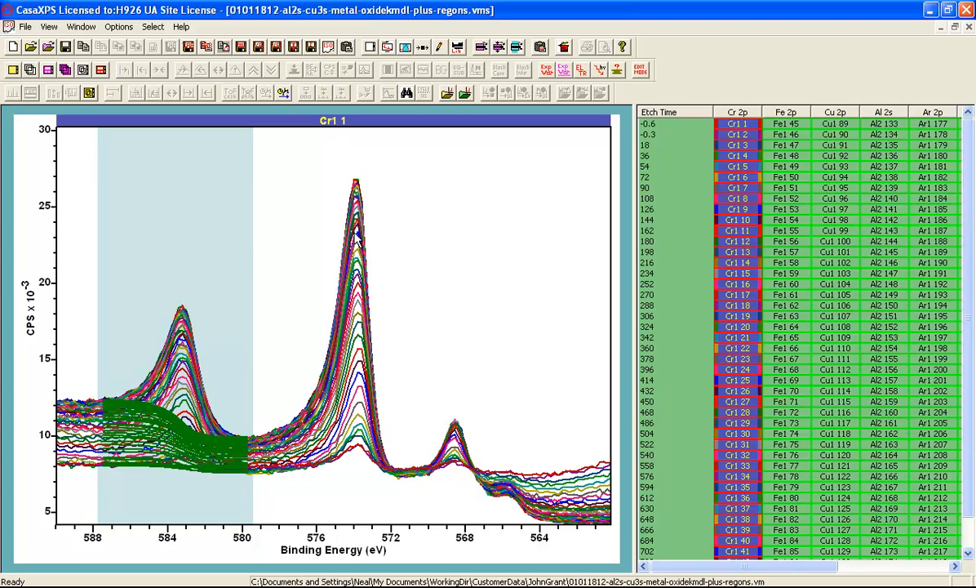
Step: Select the Fe 2p column and overlay all its depth-profile spectra in the display
{"action": "left_click", "coordinate": [786, 123]}
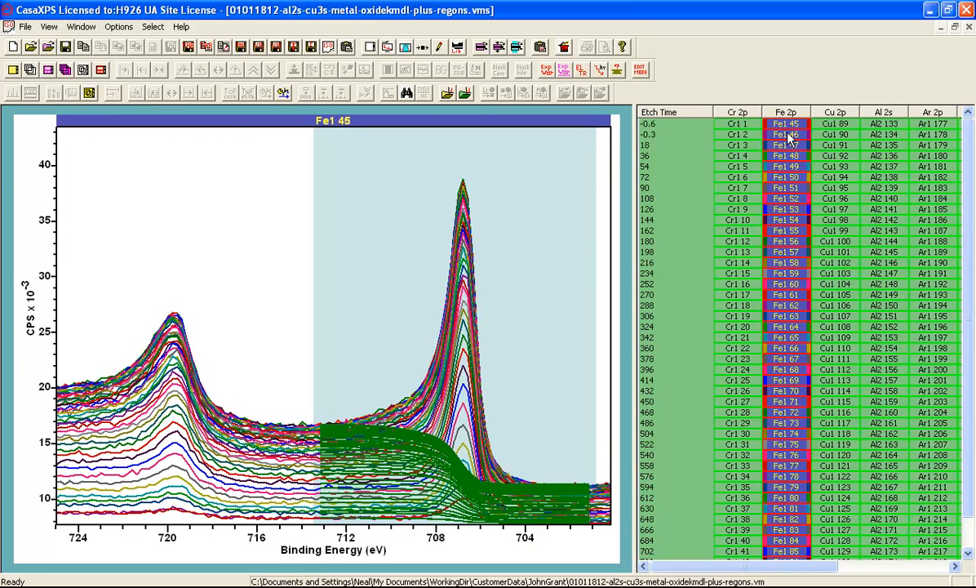
{"action": "left_click", "coordinate": [883, 123]}
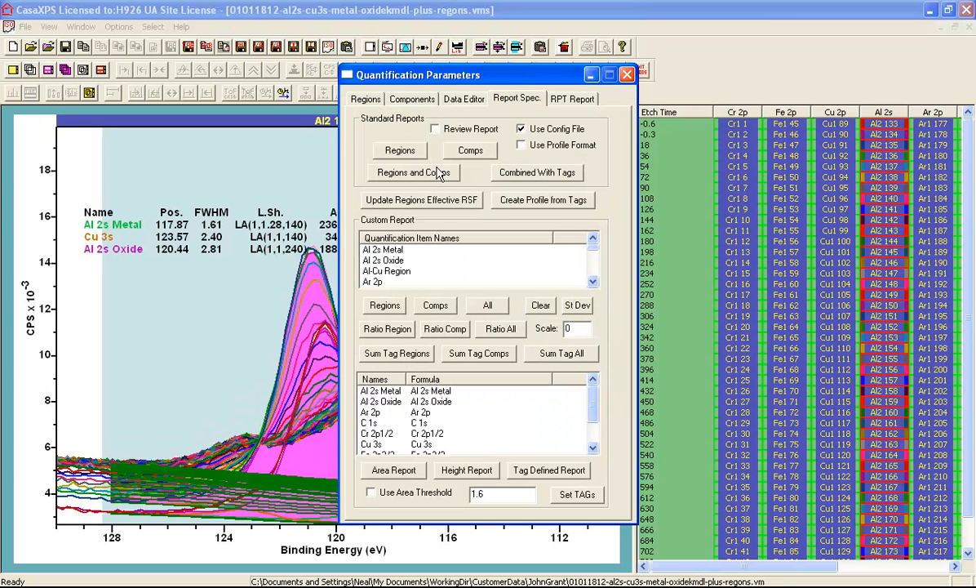
{"action": "mouse_move", "coordinate": [393, 229]}
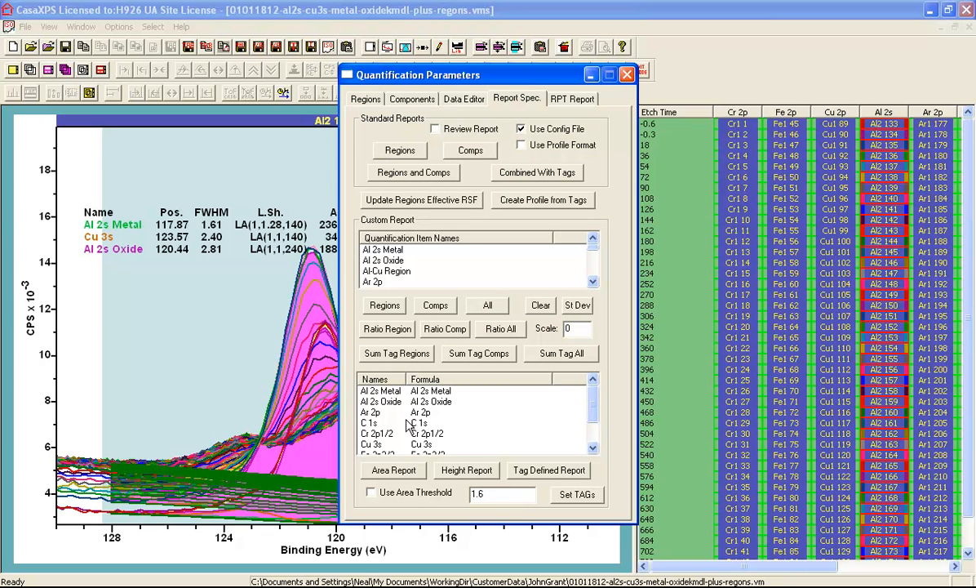
{"action": "mouse_move", "coordinate": [402, 428]}
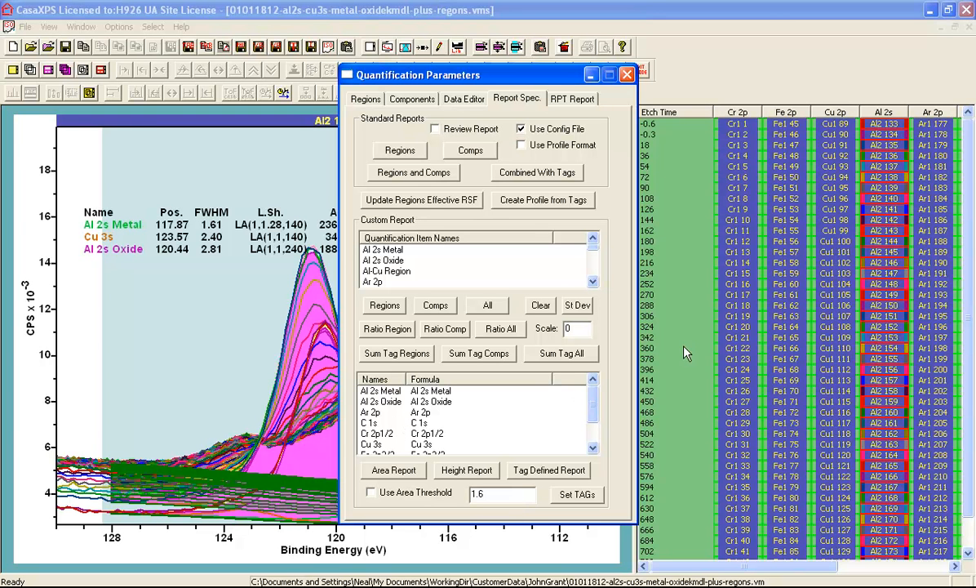
{"action": "mouse_move", "coordinate": [896, 192]}
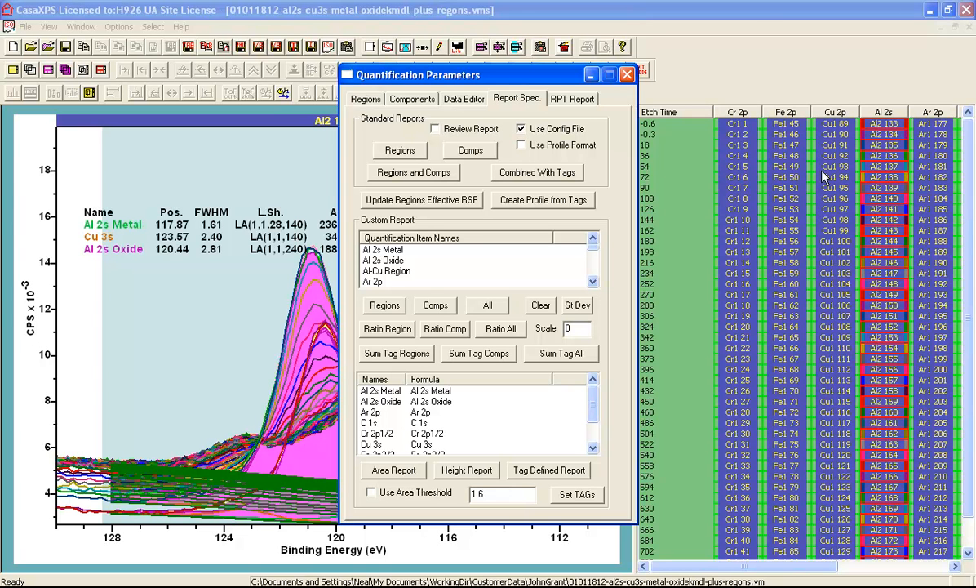
{"action": "mouse_move", "coordinate": [827, 114]}
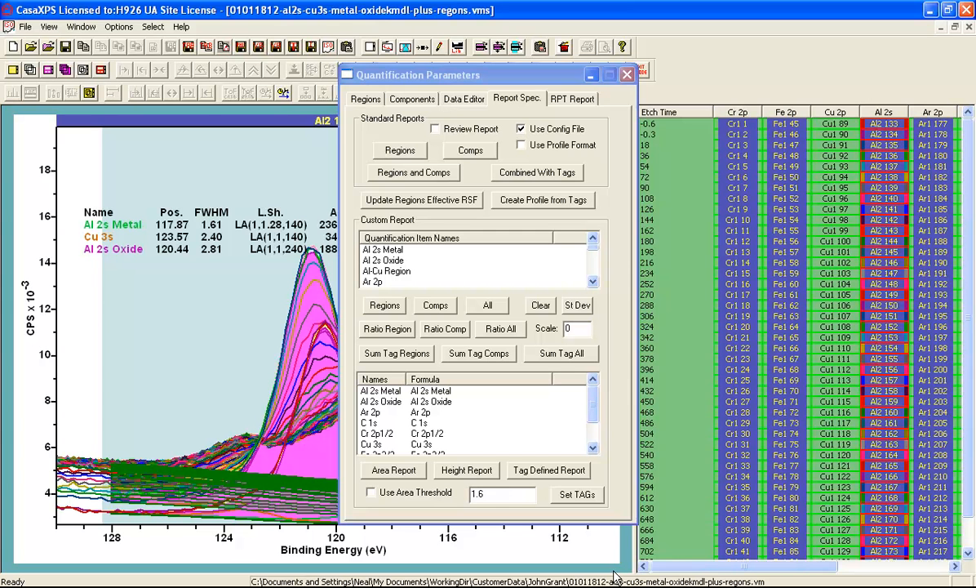
Step: Scroll the browser right to view more spectra columns
{"action": "scroll", "scroll_direction": "right", "scroll_amount": 3}
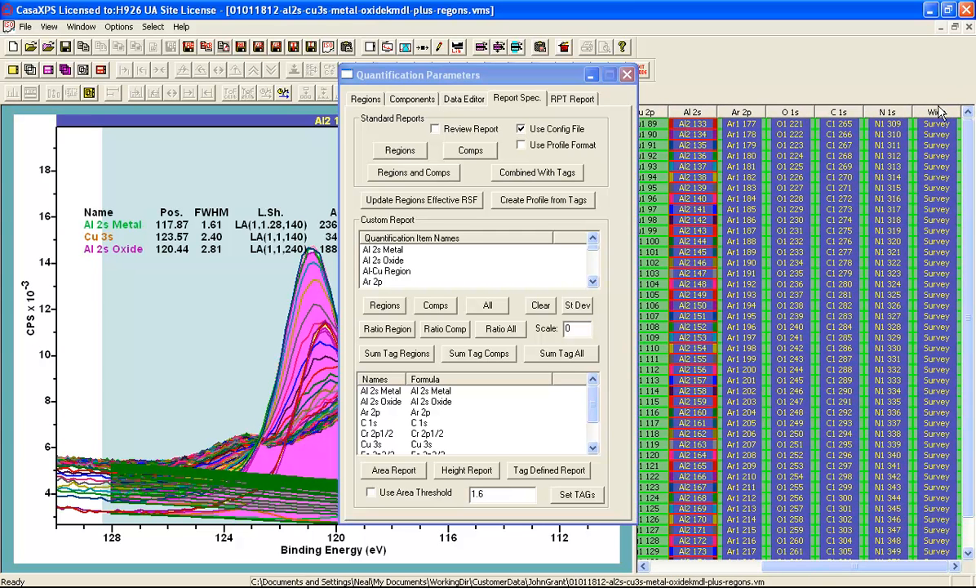
{"action": "mouse_move", "coordinate": [936, 113]}
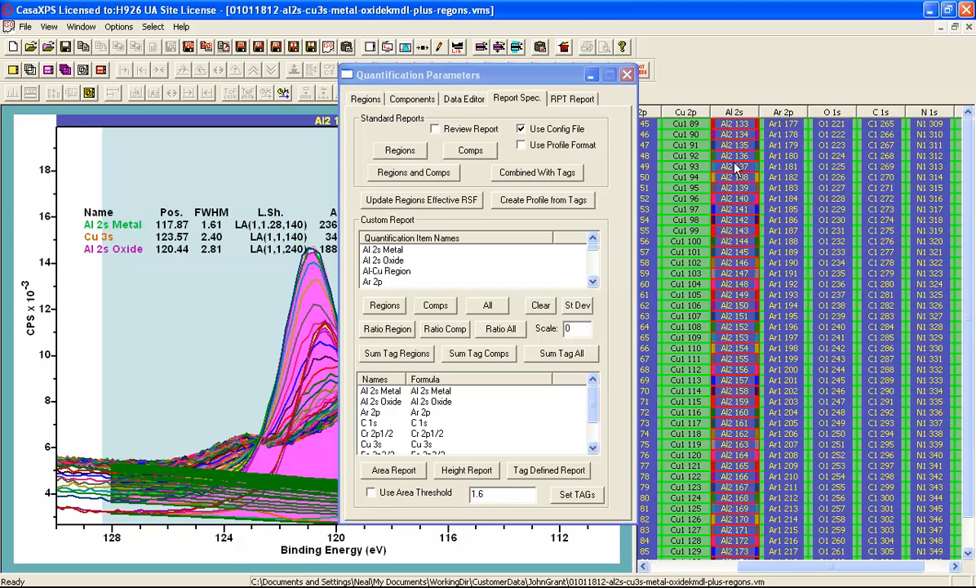
{"action": "mouse_move", "coordinate": [690, 121]}
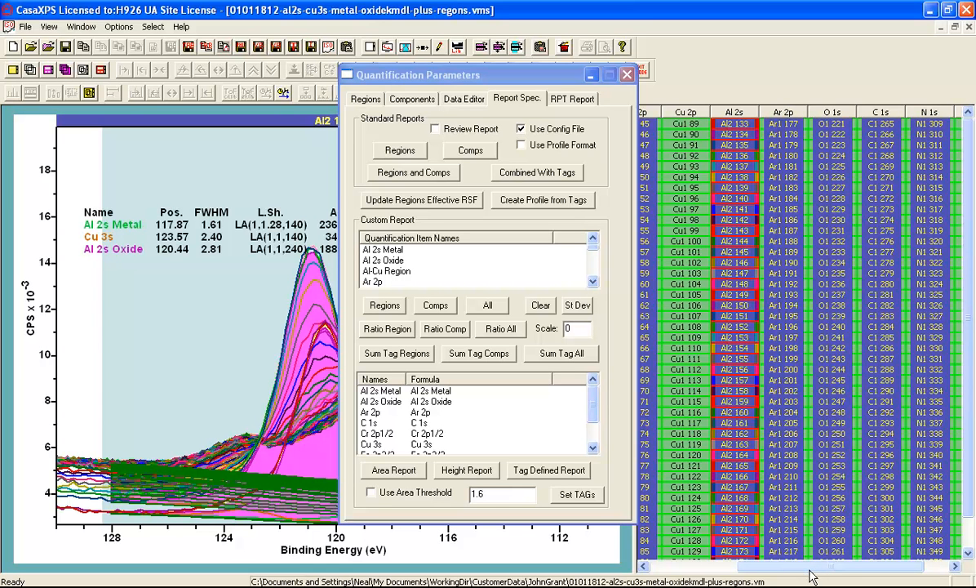
{"action": "scroll", "scroll_direction": "right", "scroll_amount": 3}
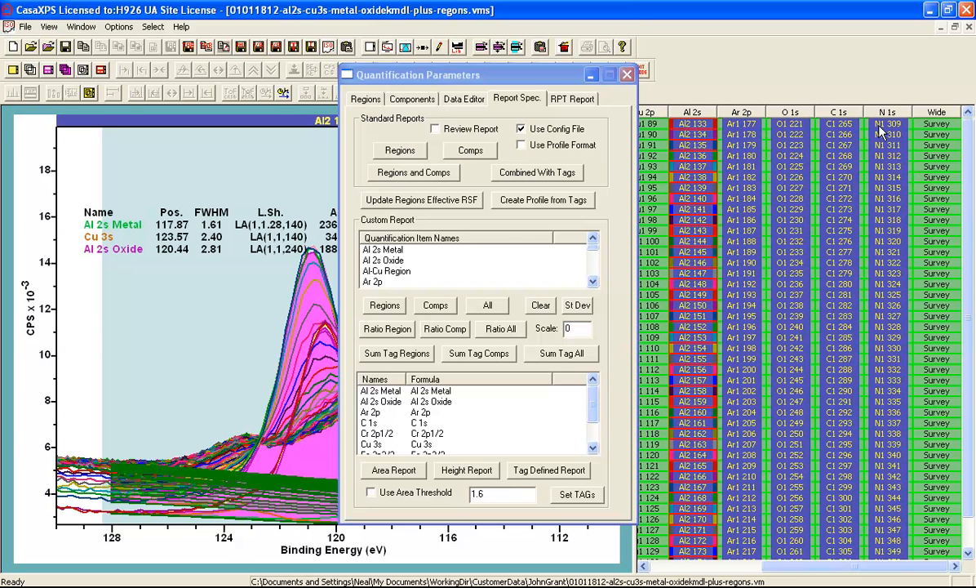
{"action": "mouse_move", "coordinate": [775, 132]}
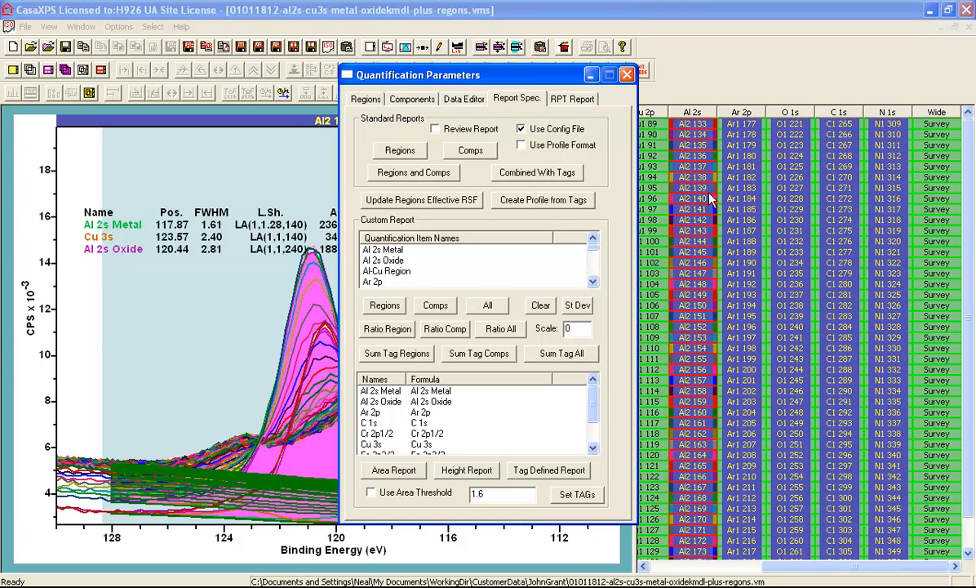
{"action": "mouse_move", "coordinate": [523, 293]}
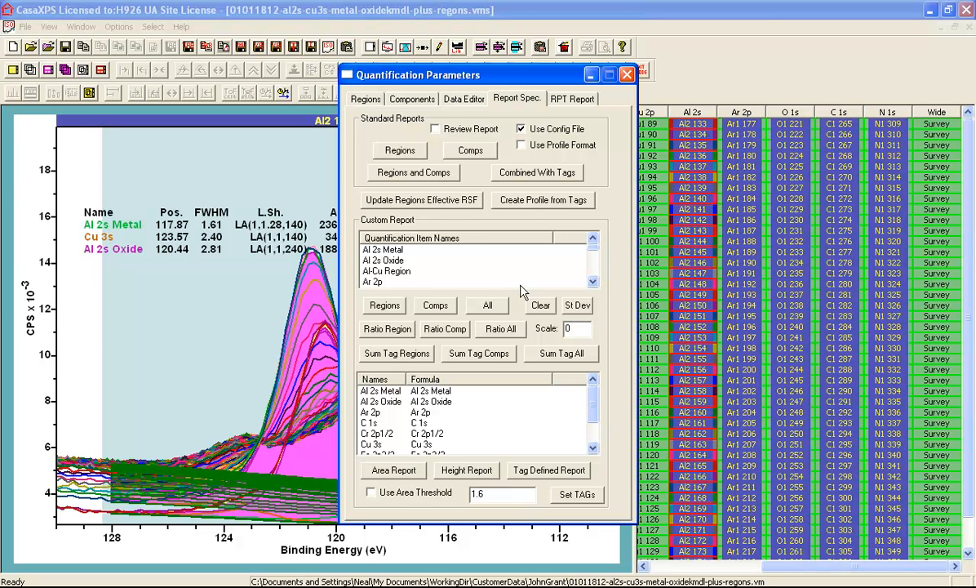
{"action": "mouse_move", "coordinate": [490, 321]}
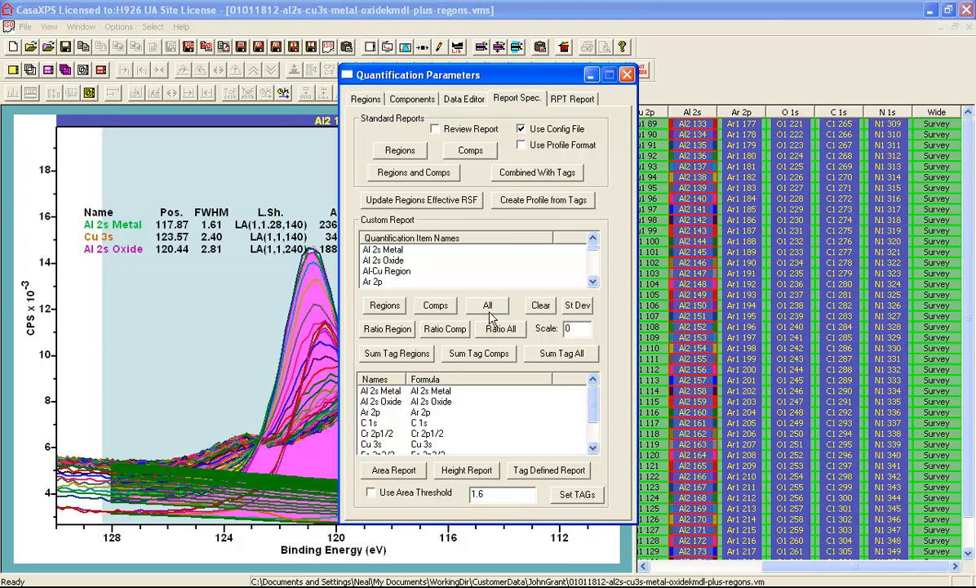
Step: Add all quantification items to the custom report, then remove the Al-Cu Region entry
{"action": "left_click", "coordinate": [487, 304]}
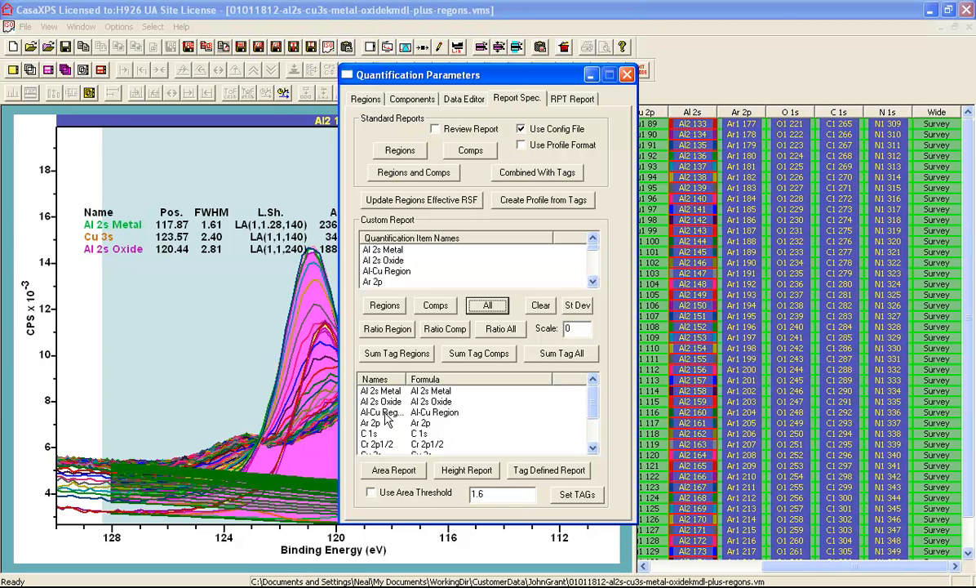
{"action": "mouse_move", "coordinate": [385, 419]}
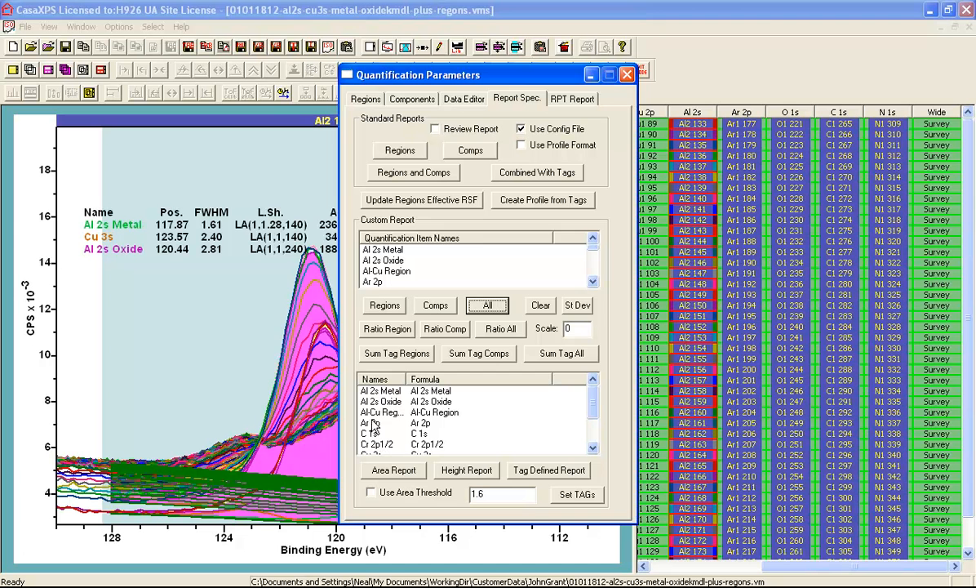
{"action": "double_click", "coordinate": [382, 411]}
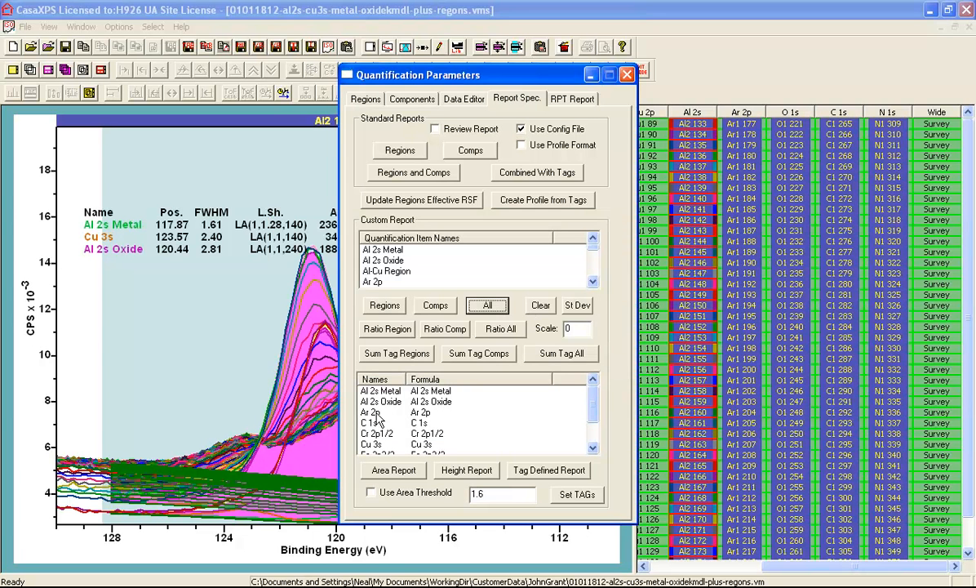
{"action": "mouse_move", "coordinate": [396, 417]}
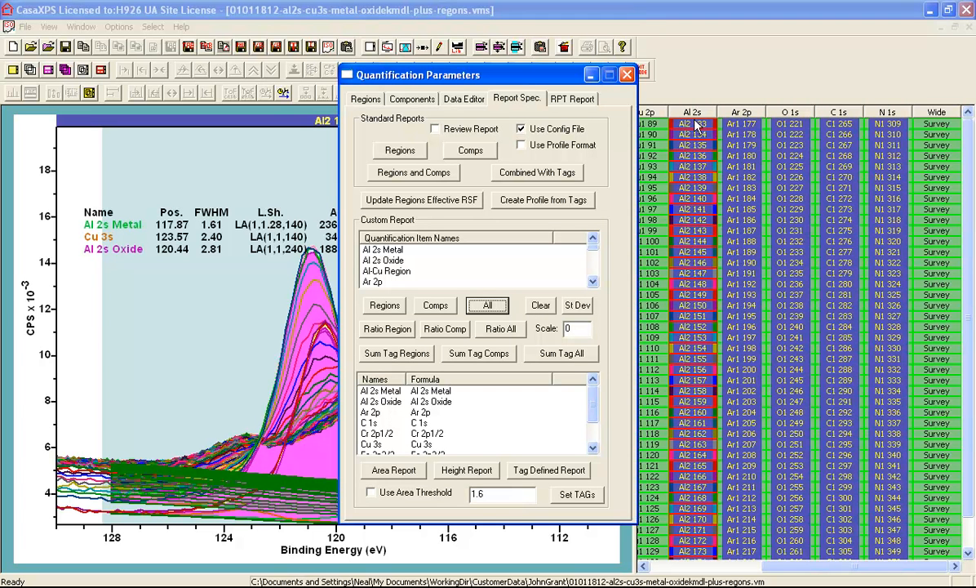
{"action": "mouse_move", "coordinate": [459, 422]}
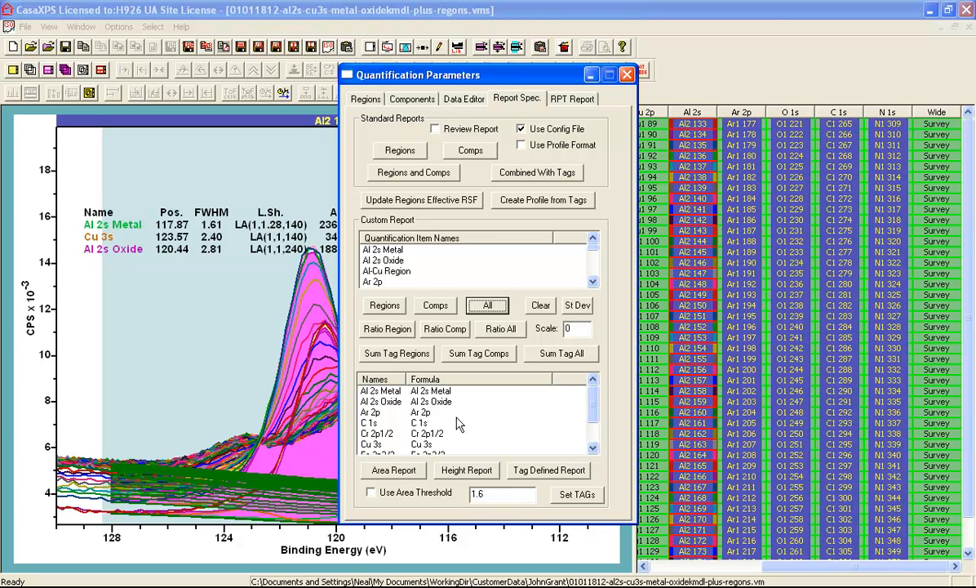
{"action": "mouse_move", "coordinate": [386, 406]}
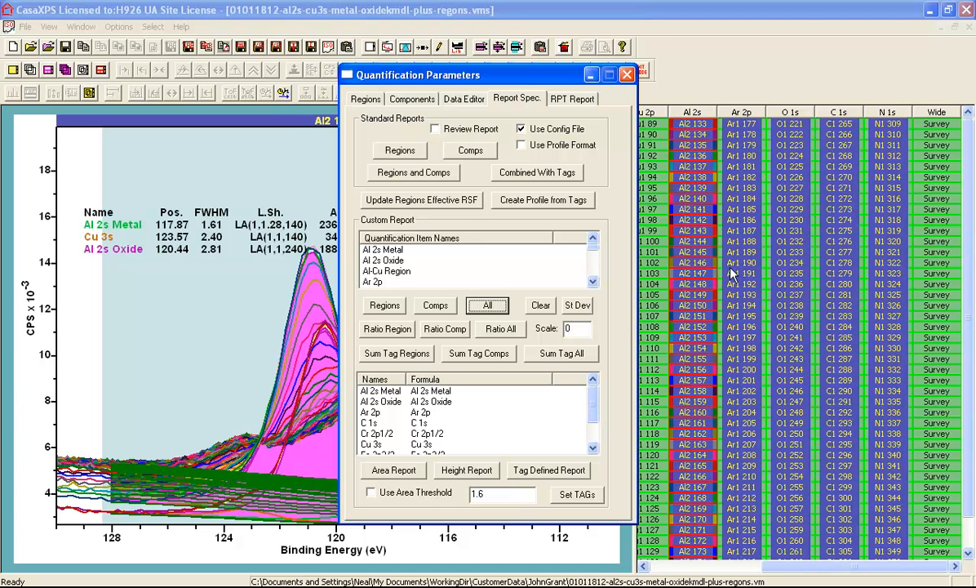
{"action": "mouse_move", "coordinate": [406, 473]}
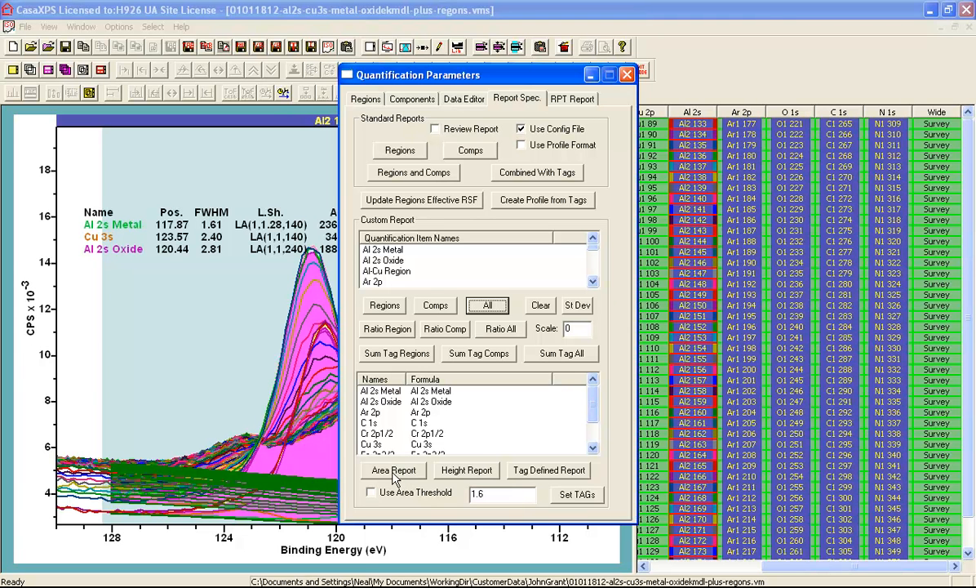
Step: Generate the area table versus etch time and scroll to the Fe 2p3/2, O 1s and % columns
{"action": "left_click", "coordinate": [393, 470]}
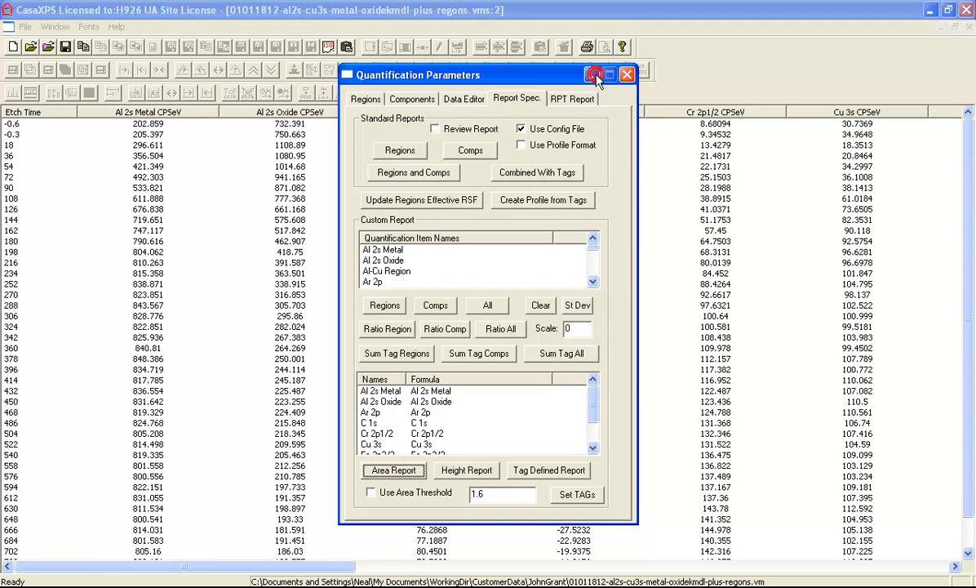
{"action": "left_click", "coordinate": [608, 74]}
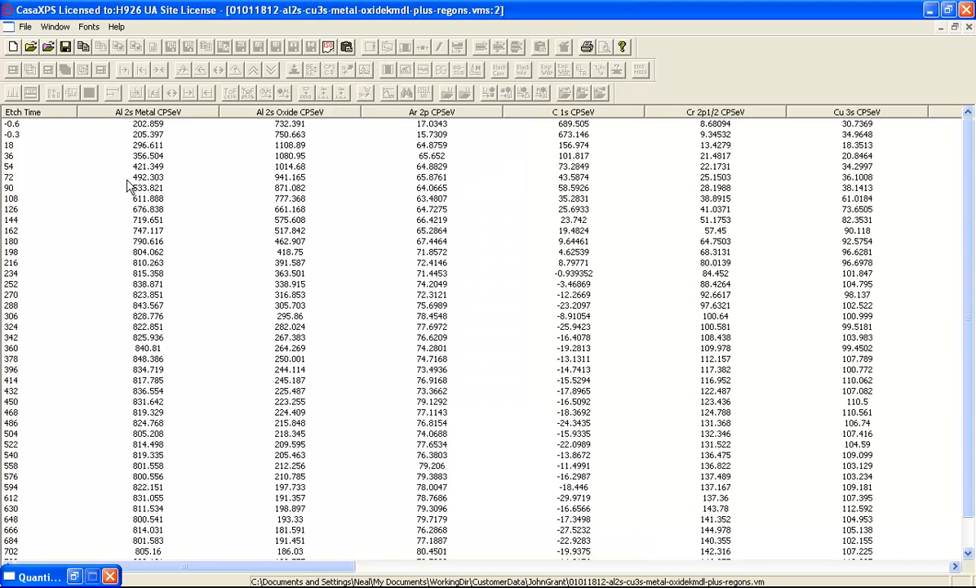
{"action": "mouse_move", "coordinate": [317, 206]}
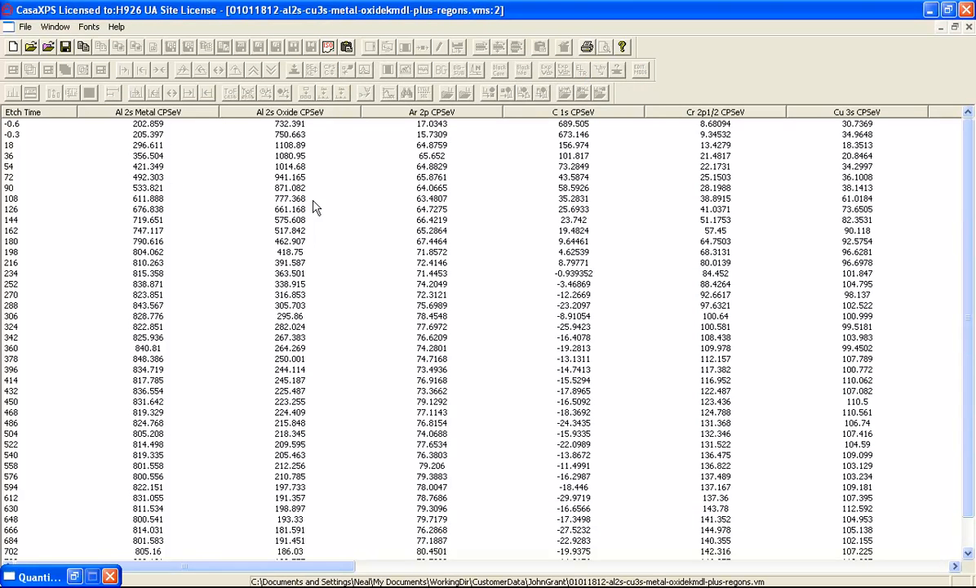
{"action": "mouse_move", "coordinate": [260, 140]}
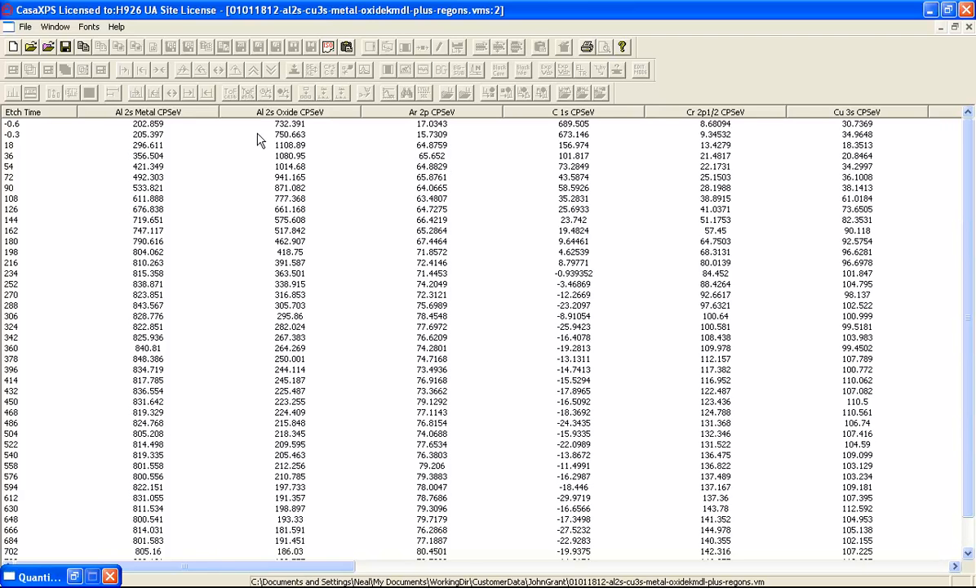
{"action": "mouse_move", "coordinate": [163, 146]}
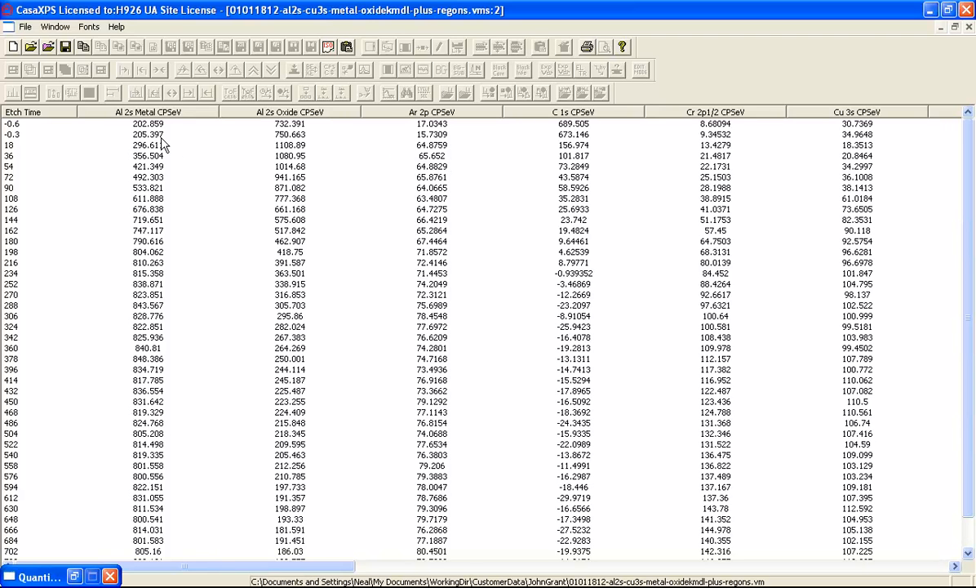
{"action": "mouse_move", "coordinate": [179, 144]}
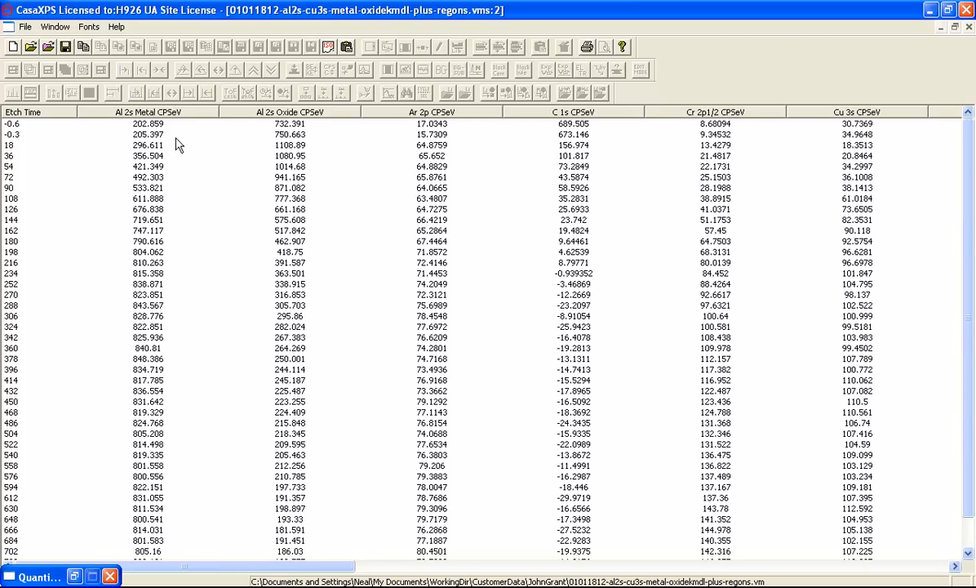
{"action": "mouse_move", "coordinate": [384, 570]}
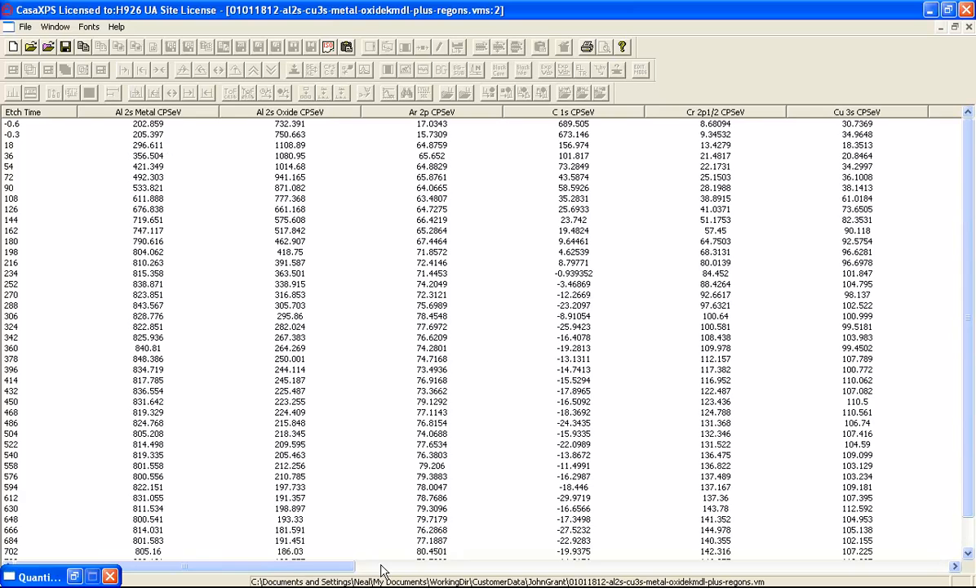
{"action": "scroll", "scroll_direction": "right", "scroll_amount": 3}
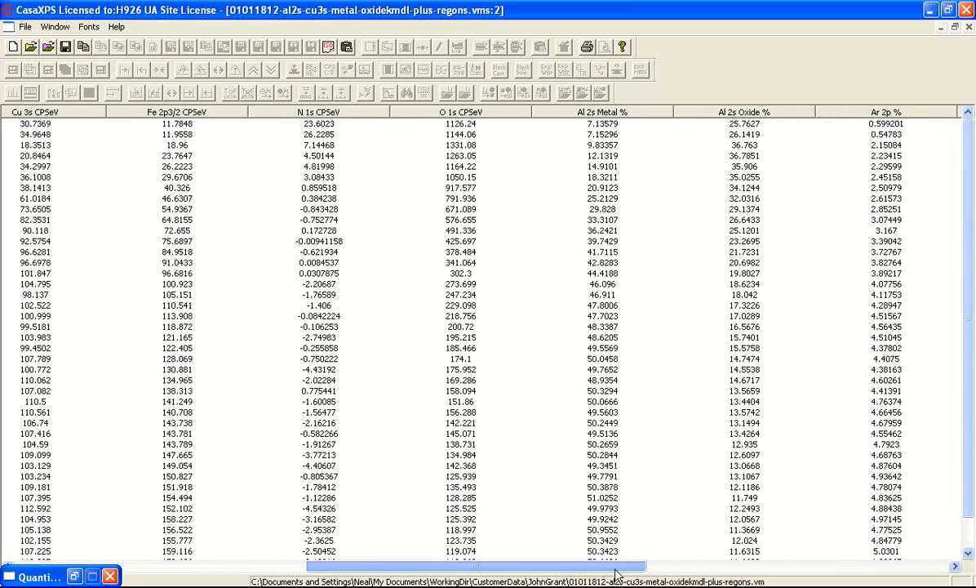
{"action": "scroll", "scroll_direction": "right", "scroll_amount": 3}
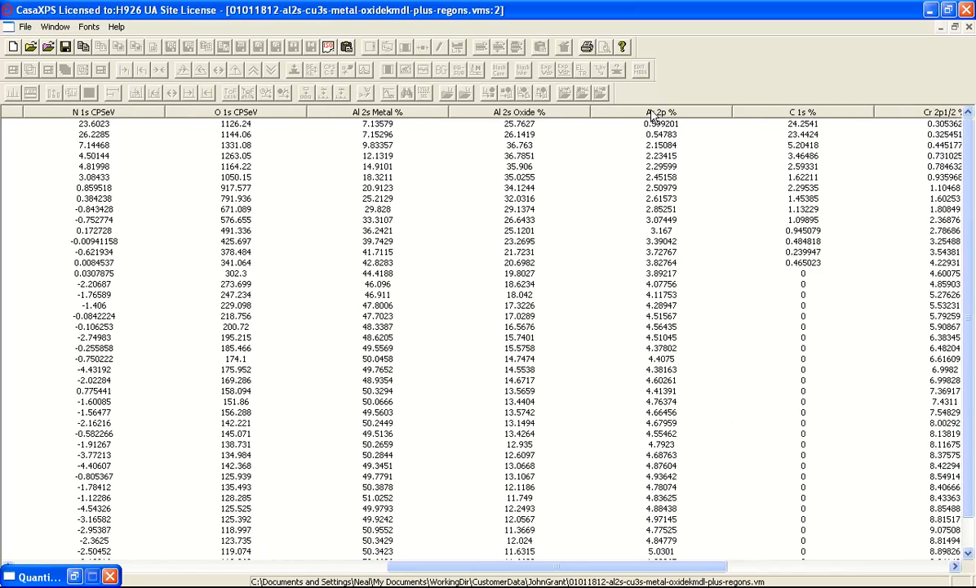
{"action": "mouse_move", "coordinate": [601, 124]}
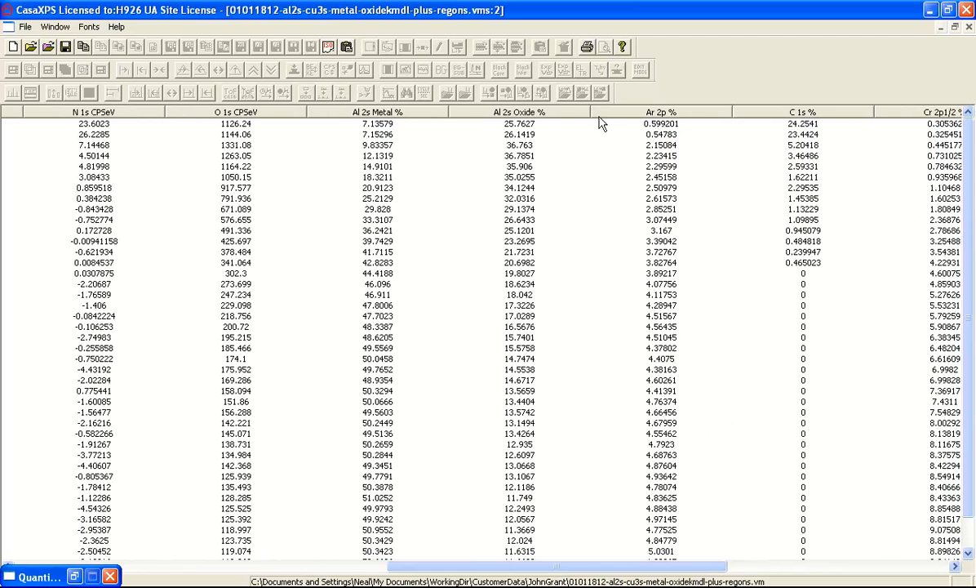
{"action": "mouse_move", "coordinate": [537, 210]}
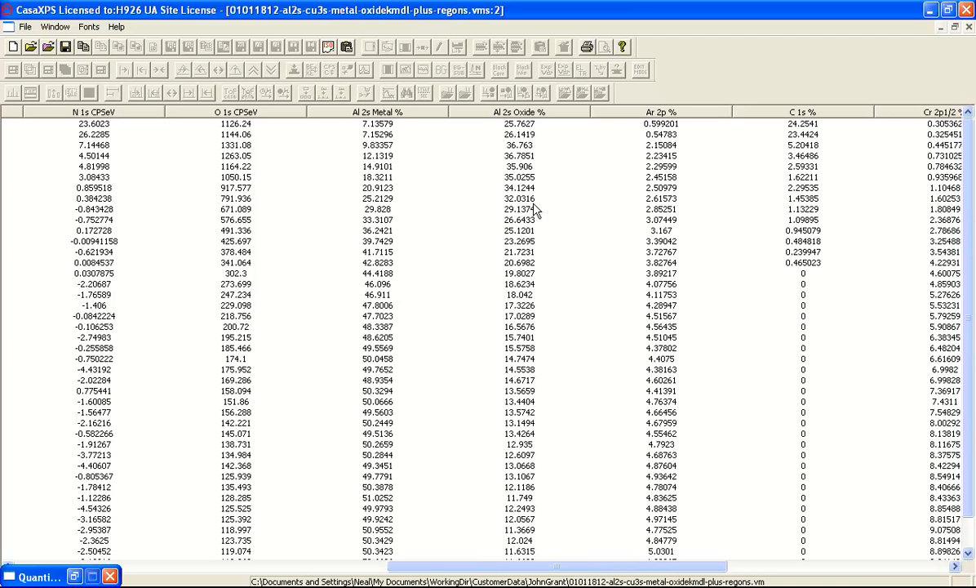
{"action": "left_click", "coordinate": [25, 27]}
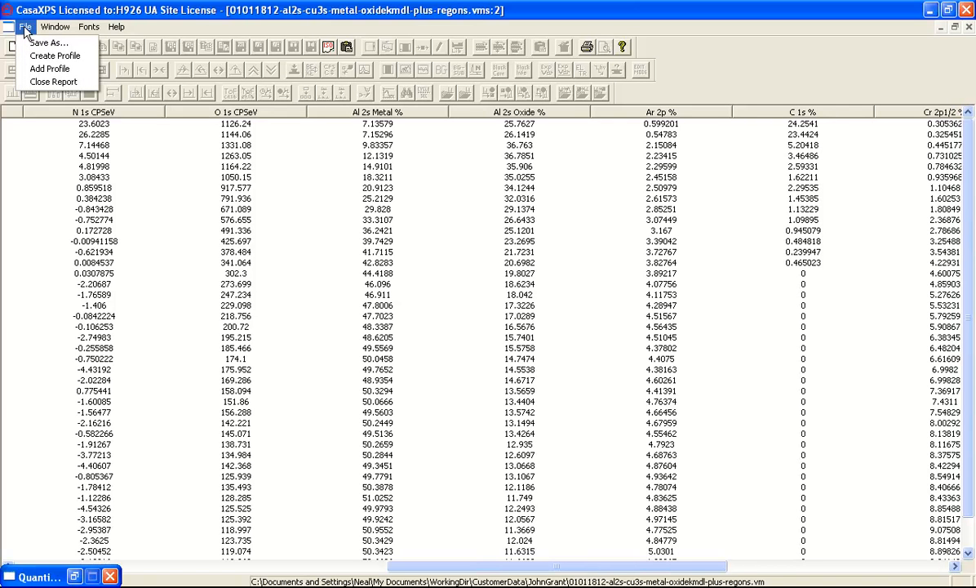
{"action": "mouse_move", "coordinate": [54, 55]}
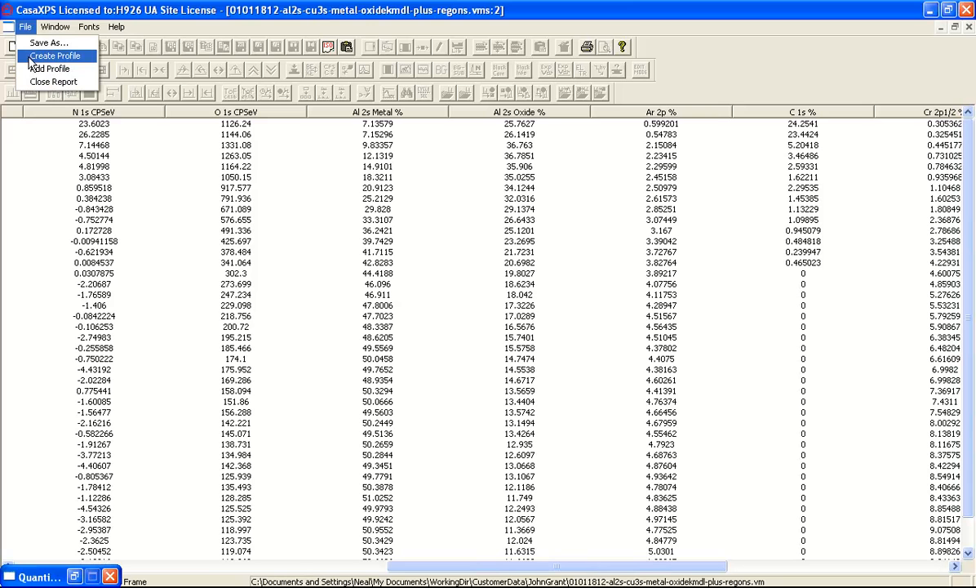
{"action": "mouse_move", "coordinate": [42, 59]}
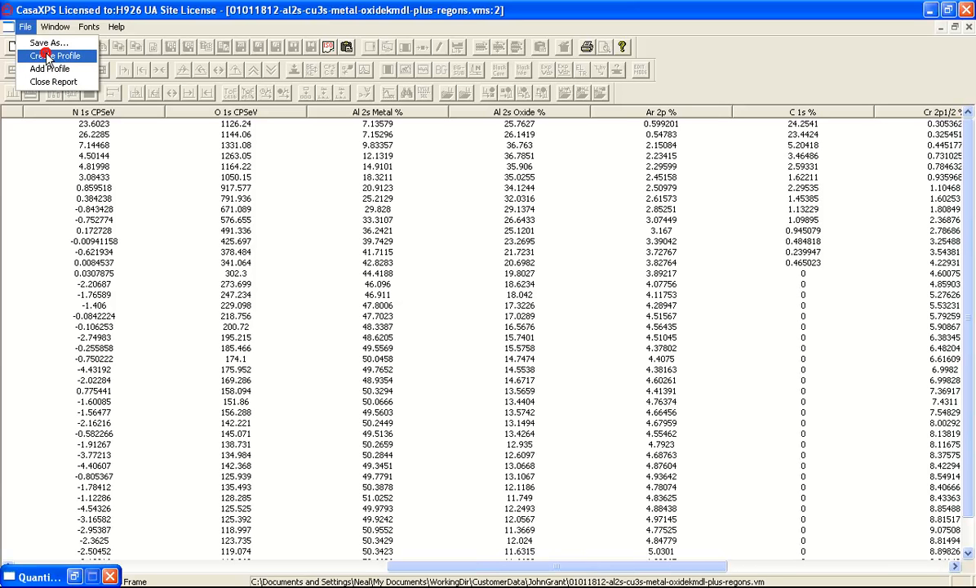
Step: Create a depth profile of atomic concentration versus etch time from the report
{"action": "left_click", "coordinate": [53, 55]}
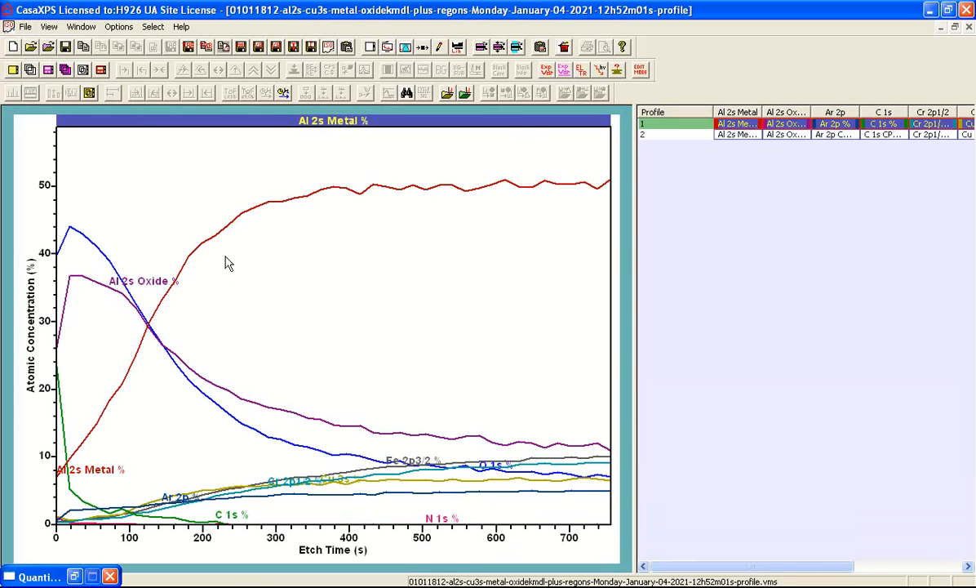
{"action": "mouse_move", "coordinate": [236, 260]}
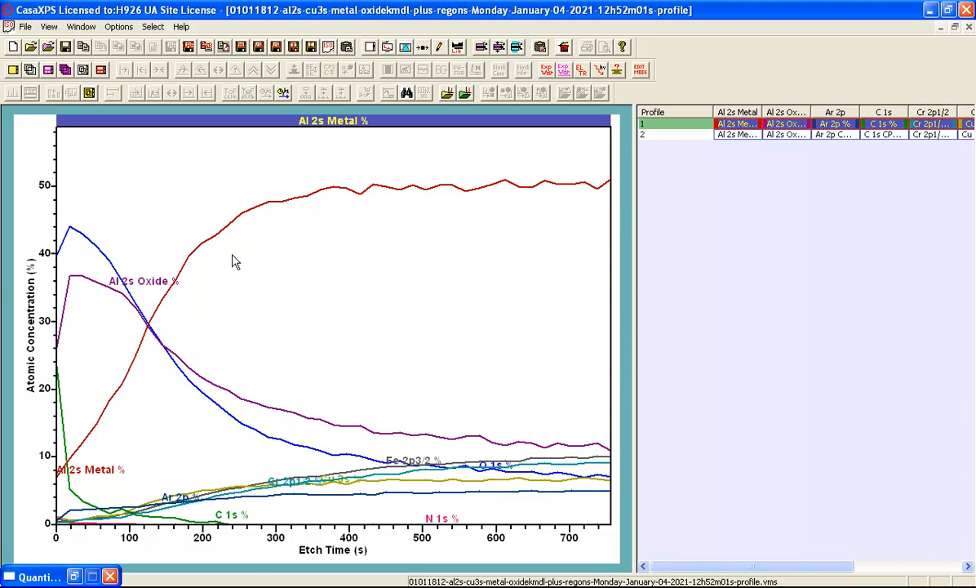
{"action": "mouse_move", "coordinate": [232, 265]}
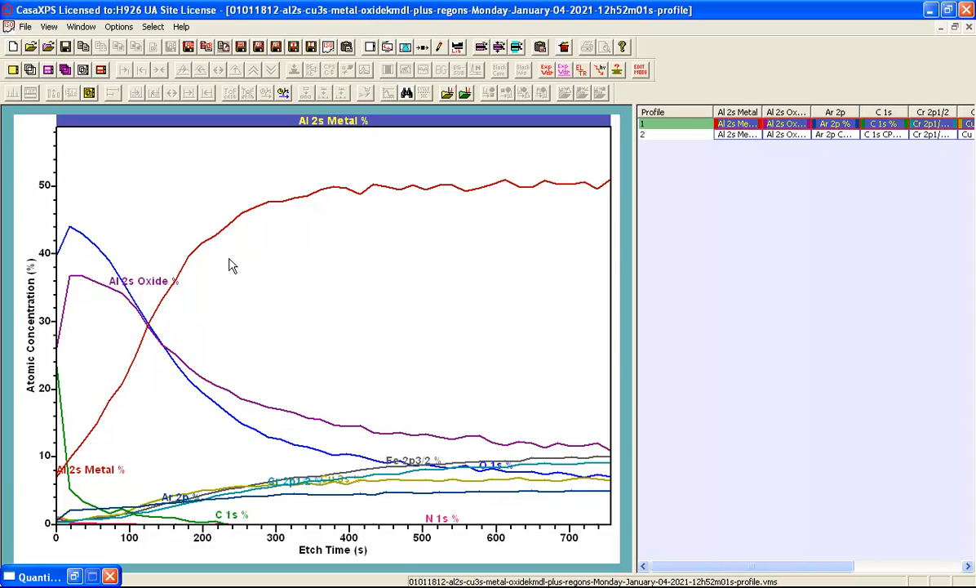
{"action": "mouse_move", "coordinate": [249, 276]}
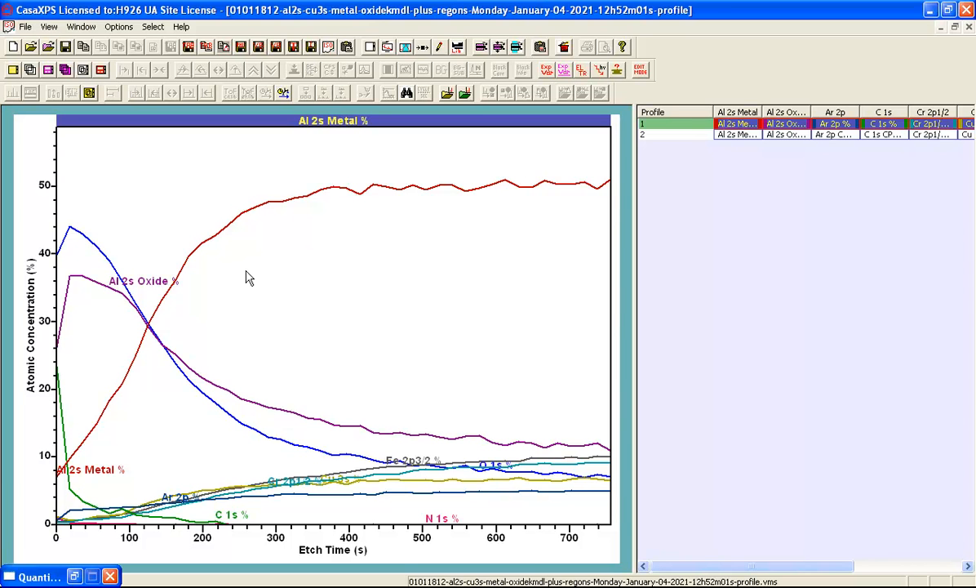
{"action": "mouse_move", "coordinate": [256, 280]}
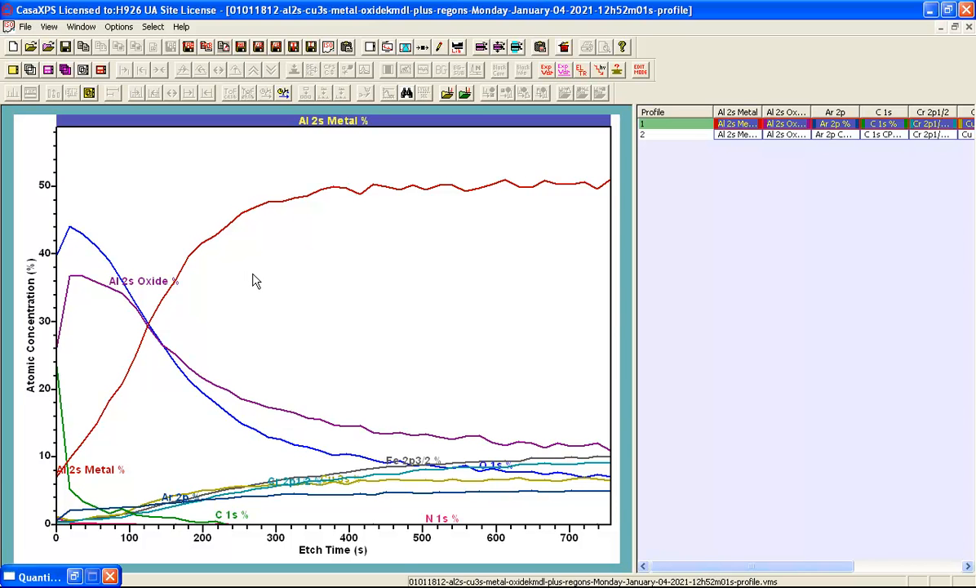
{"action": "mouse_move", "coordinate": [264, 275]}
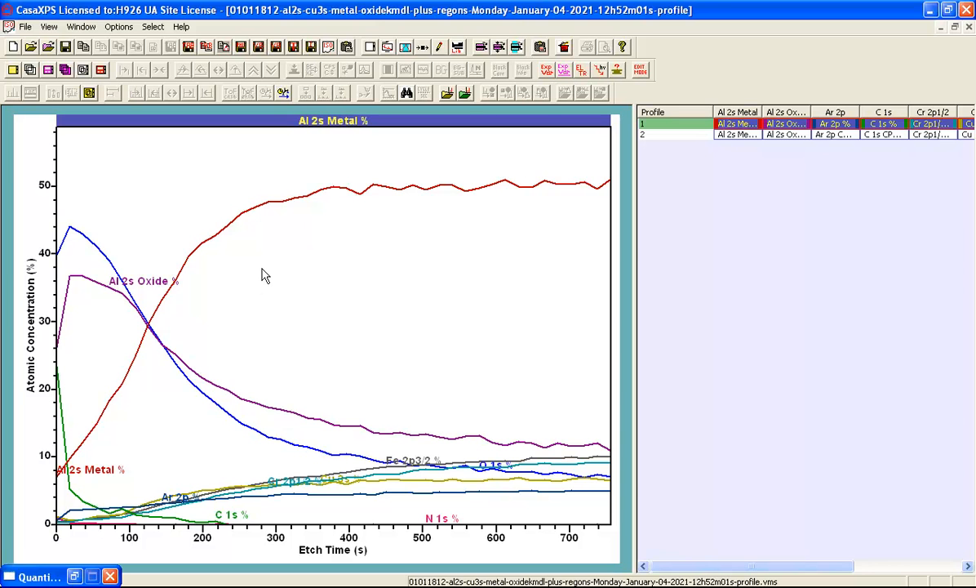
{"action": "mouse_move", "coordinate": [256, 362]}
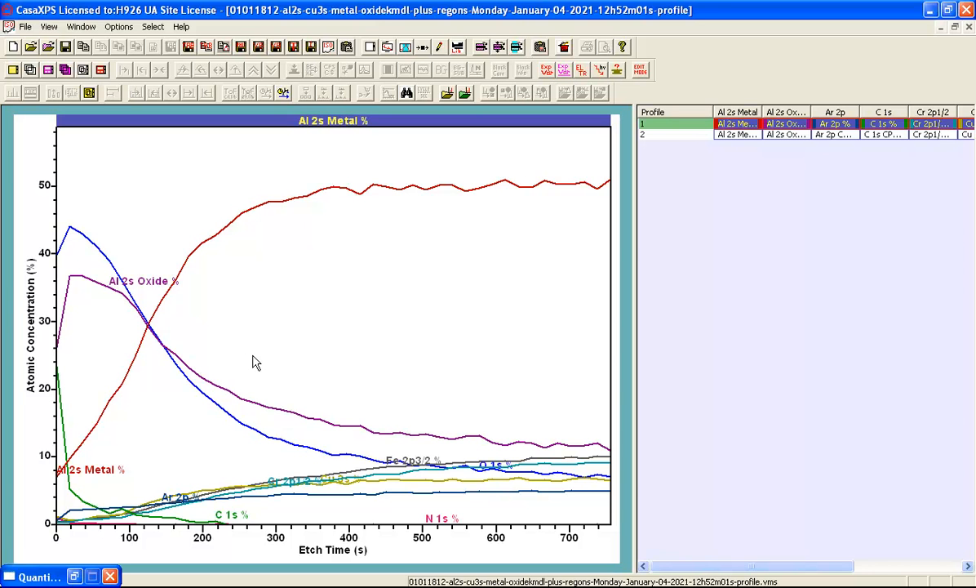
{"action": "mouse_move", "coordinate": [263, 362]}
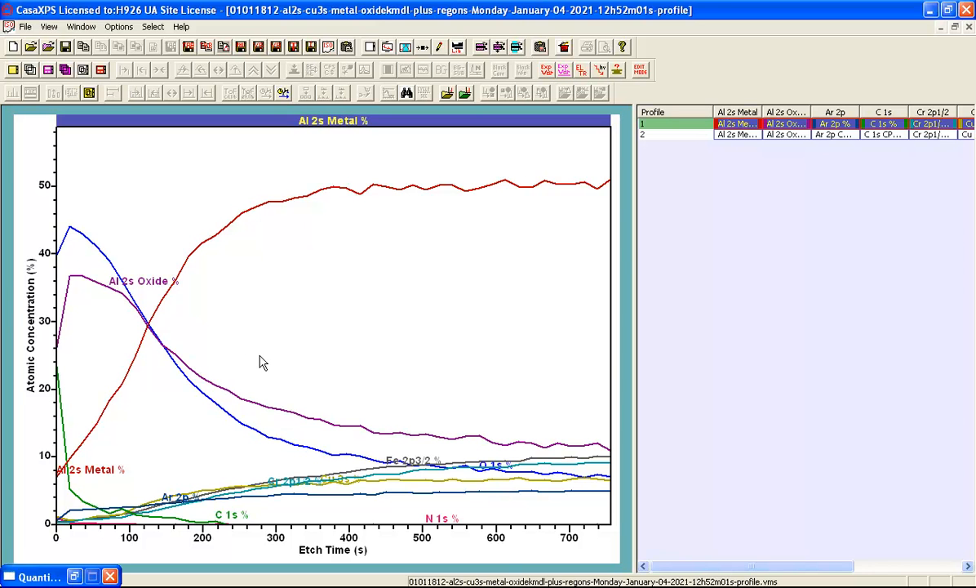
{"action": "mouse_move", "coordinate": [432, 269]}
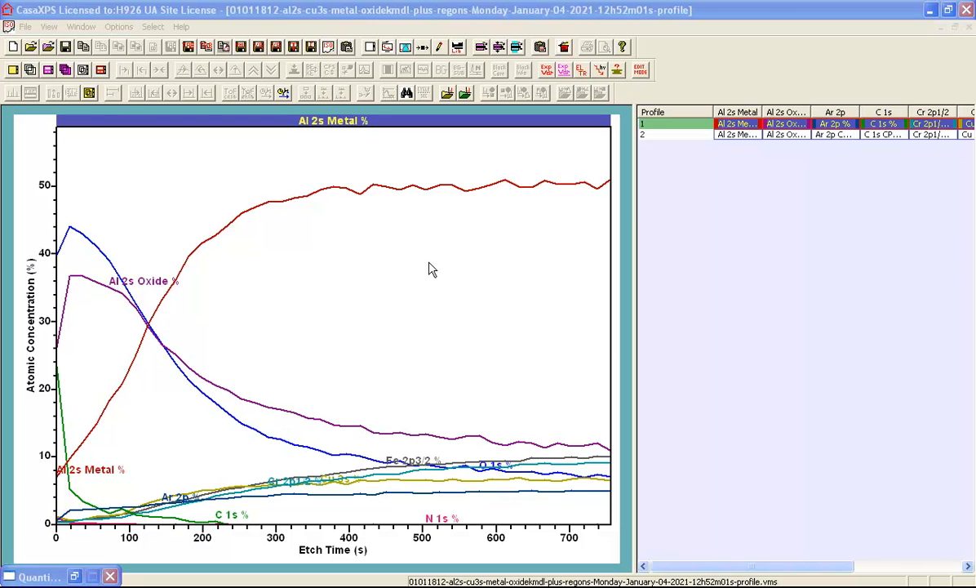
{"action": "mouse_move", "coordinate": [377, 102]}
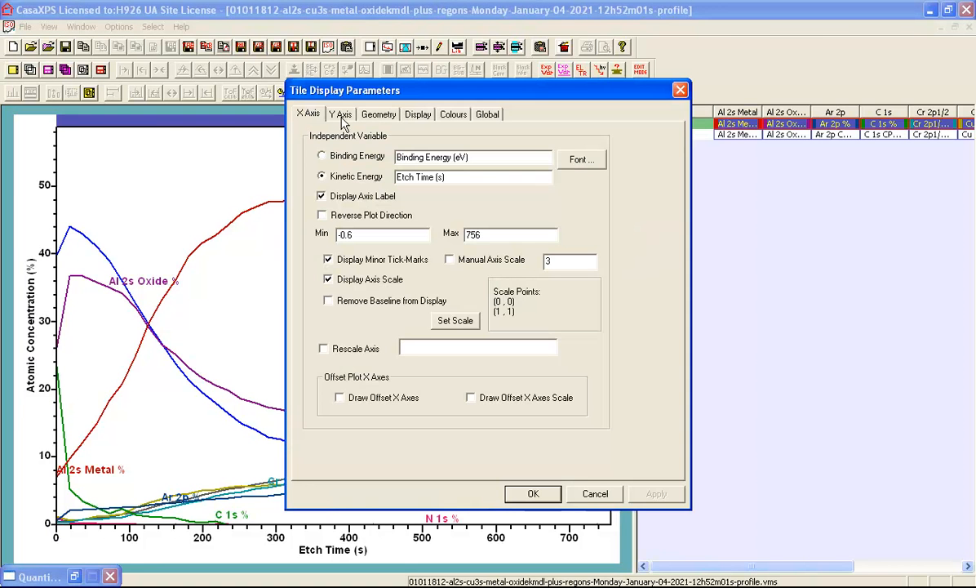
{"action": "mouse_move", "coordinate": [412, 121]}
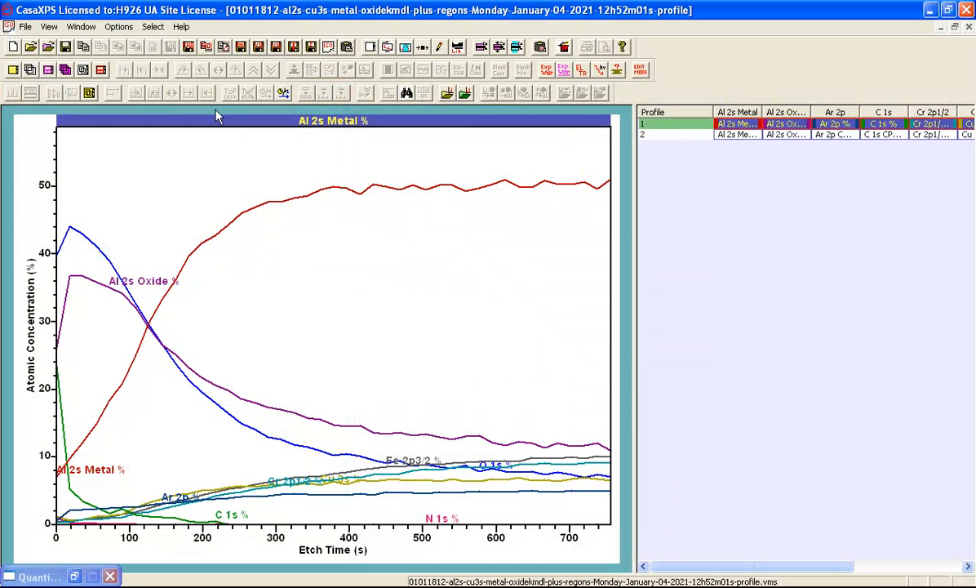
{"action": "mouse_move", "coordinate": [387, 47]}
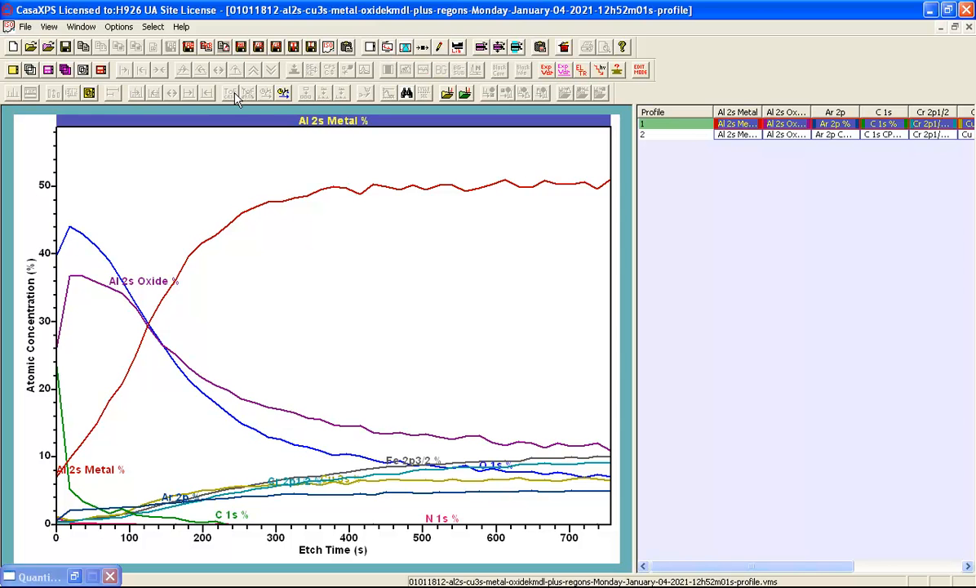
{"action": "mouse_move", "coordinate": [194, 178]}
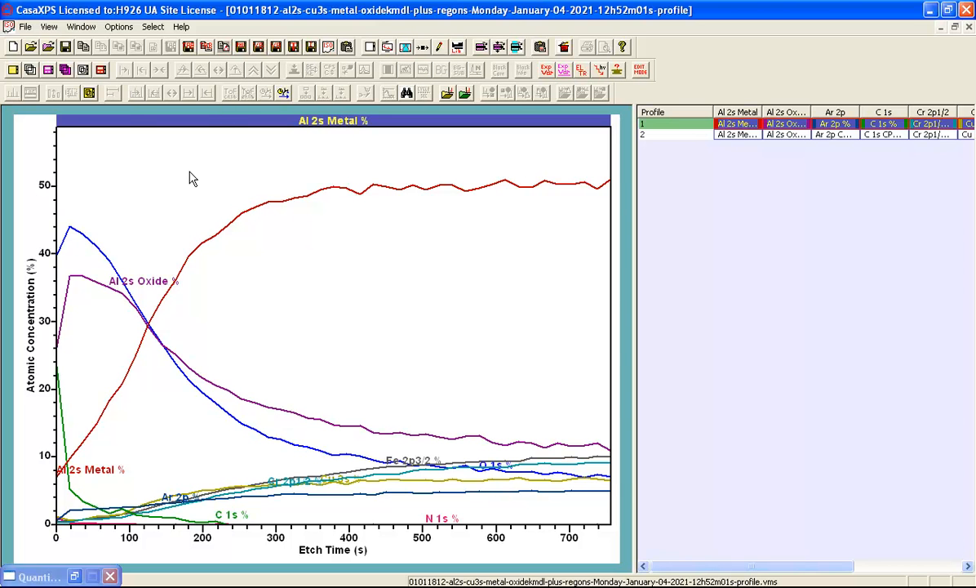
{"action": "mouse_move", "coordinate": [25, 27]}
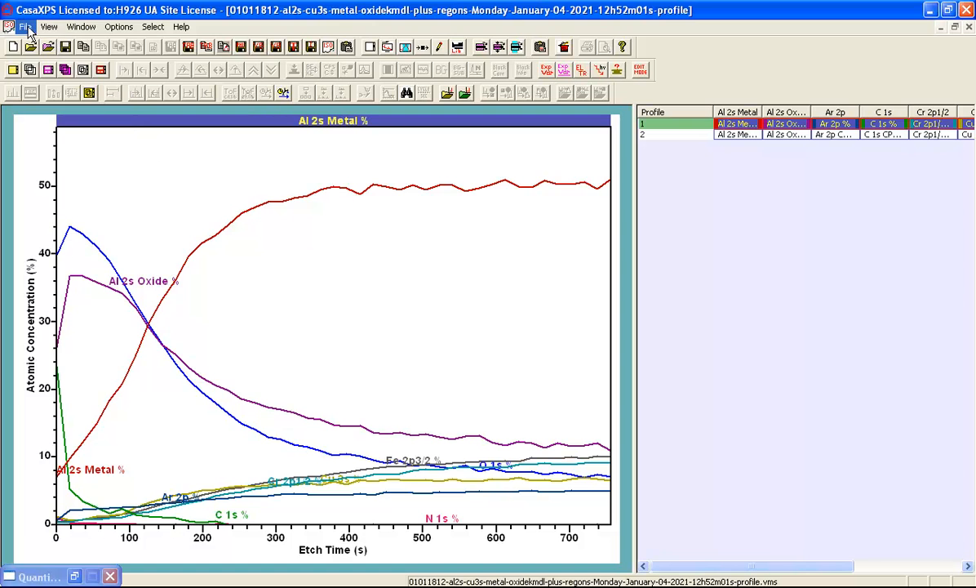
Step: Load the saved 01011812 Profile Format from the defaults folder and apply it to the profile
{"action": "left_click", "coordinate": [24, 27]}
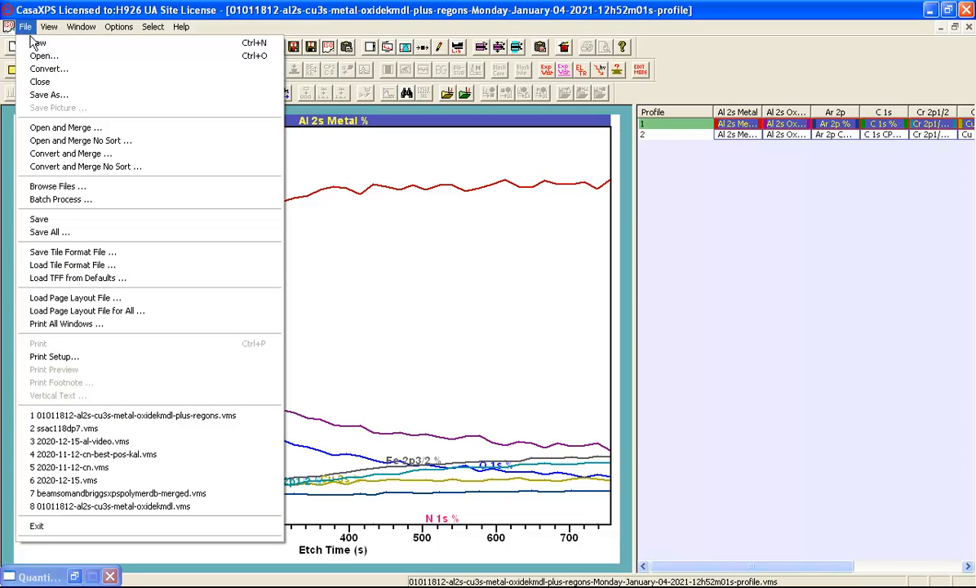
{"action": "mouse_move", "coordinate": [77, 277]}
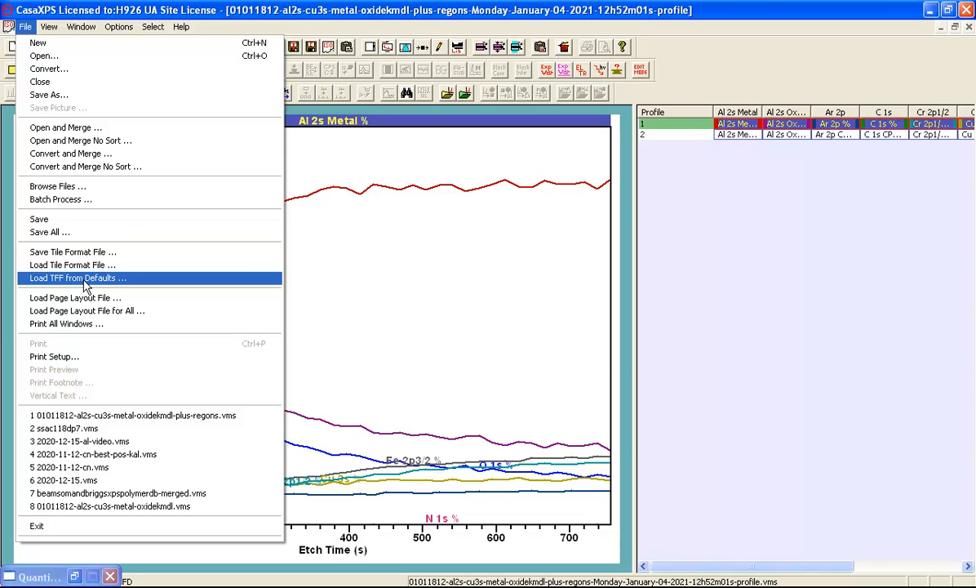
{"action": "left_click", "coordinate": [78, 277]}
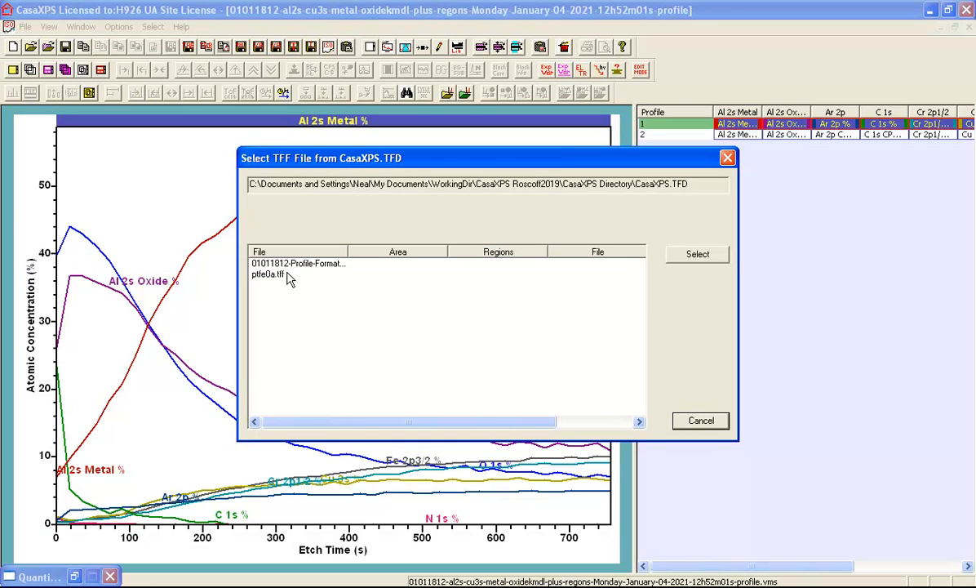
{"action": "mouse_move", "coordinate": [580, 191]}
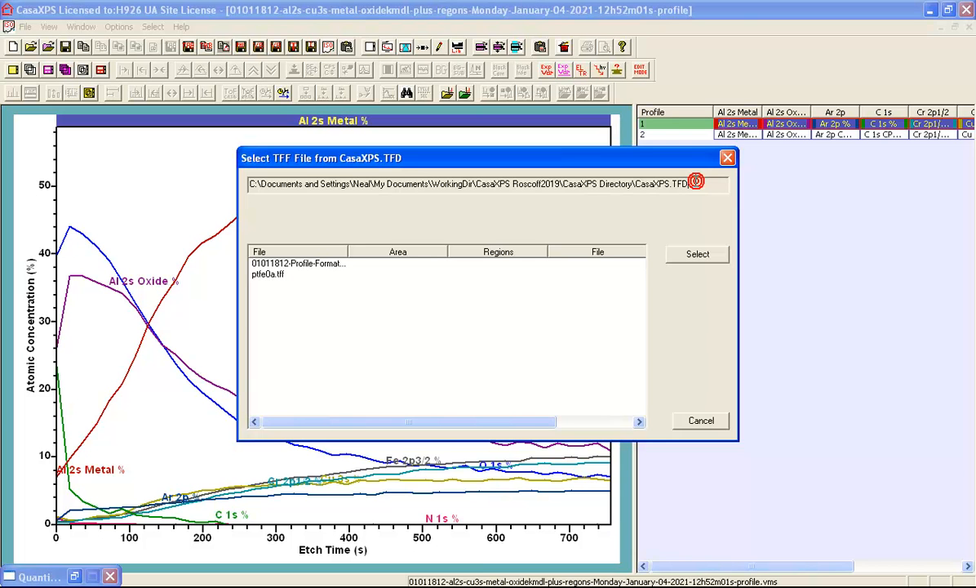
{"action": "double_click", "coordinate": [665, 184]}
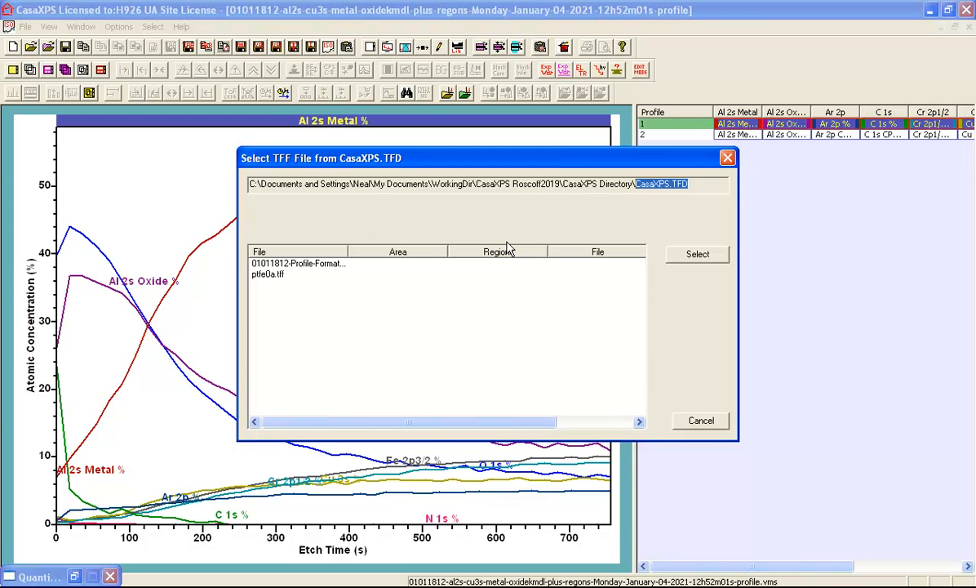
{"action": "mouse_move", "coordinate": [287, 273]}
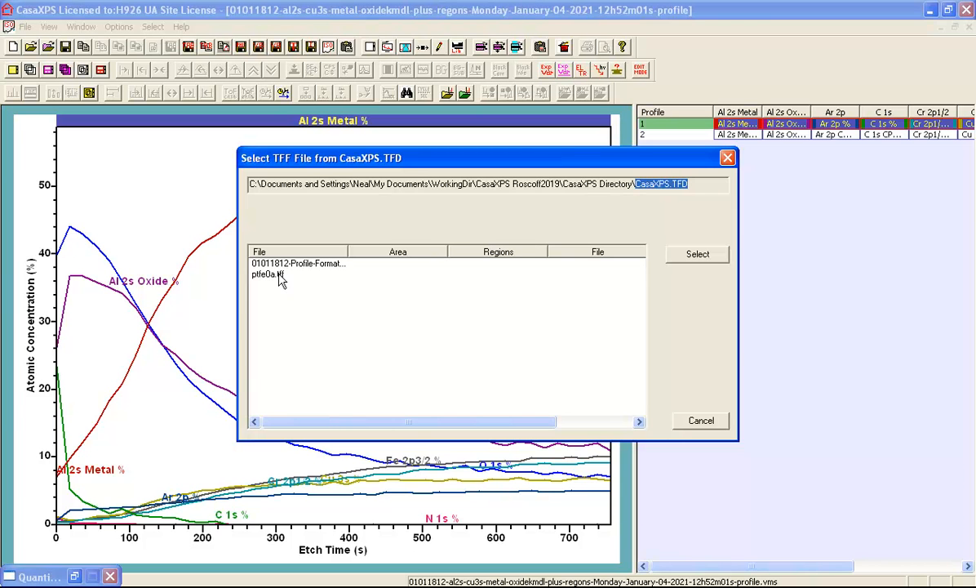
{"action": "left_click", "coordinate": [298, 263]}
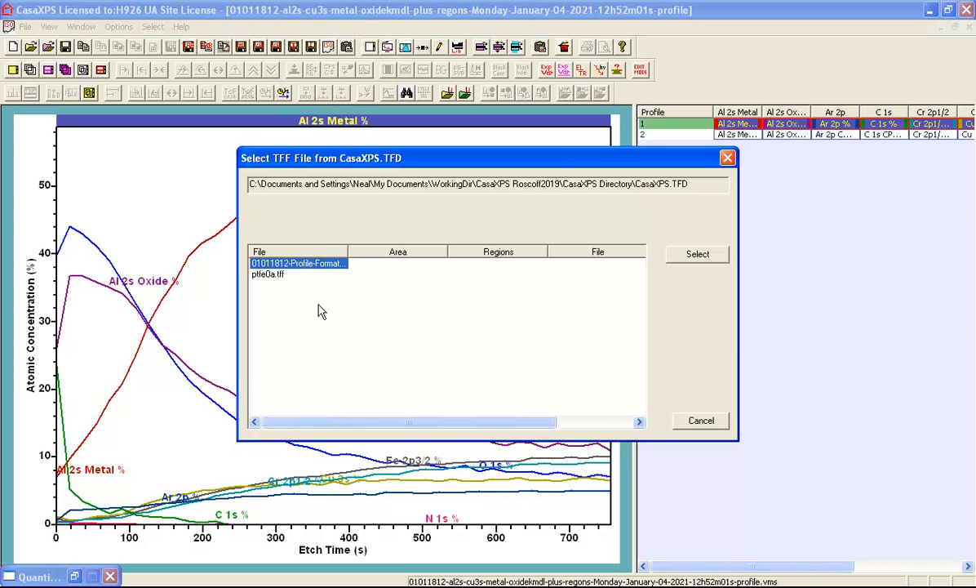
{"action": "mouse_move", "coordinate": [112, 183]}
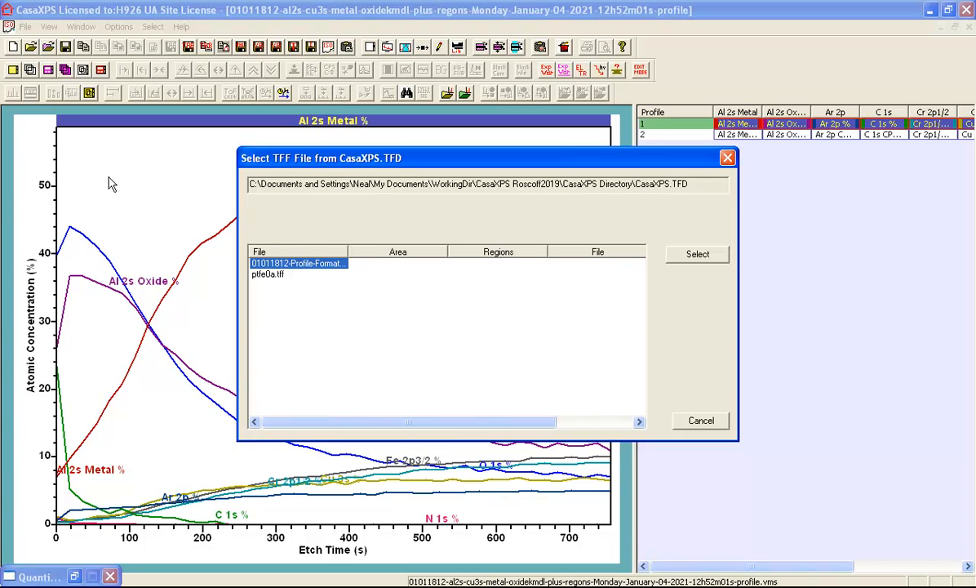
{"action": "mouse_move", "coordinate": [217, 192]}
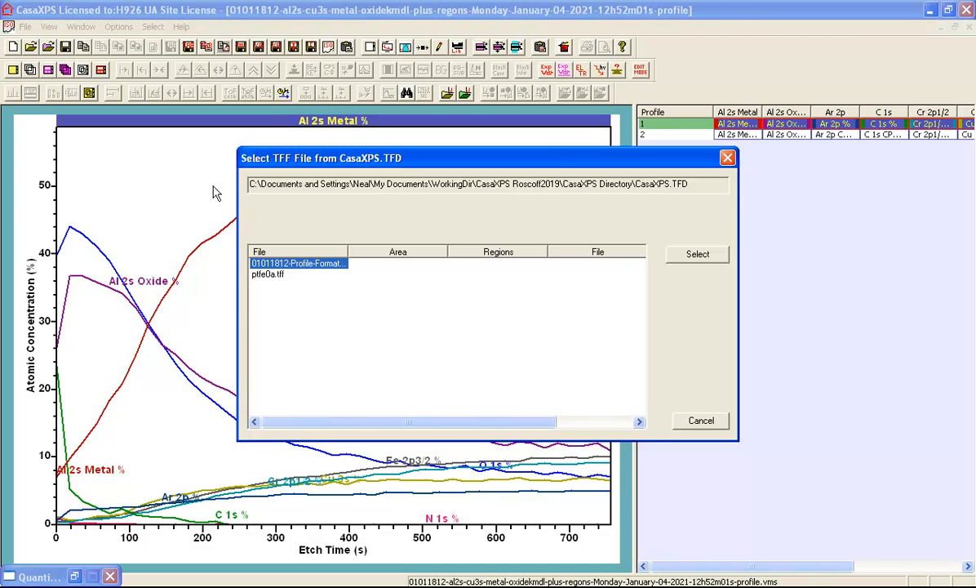
{"action": "mouse_move", "coordinate": [680, 254]}
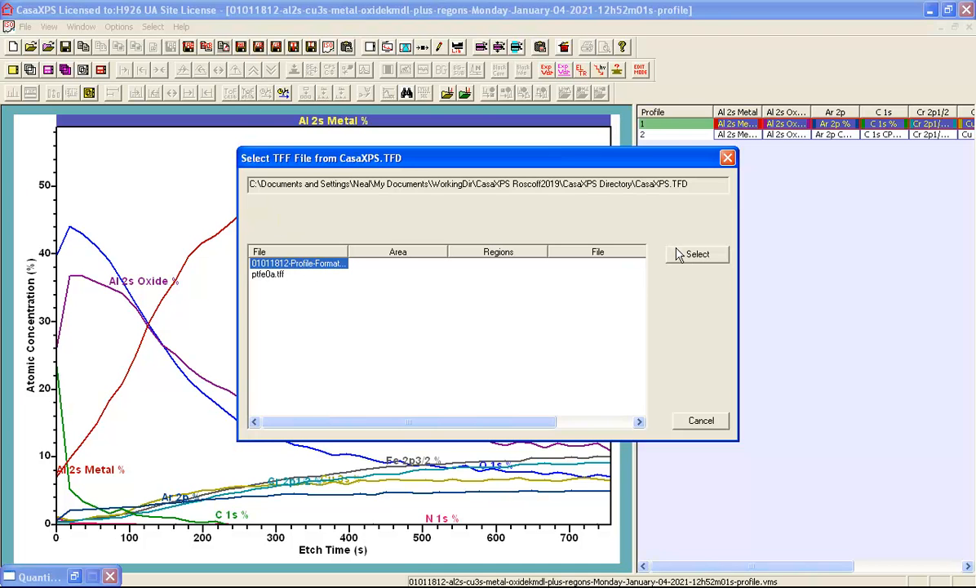
{"action": "left_click", "coordinate": [697, 254]}
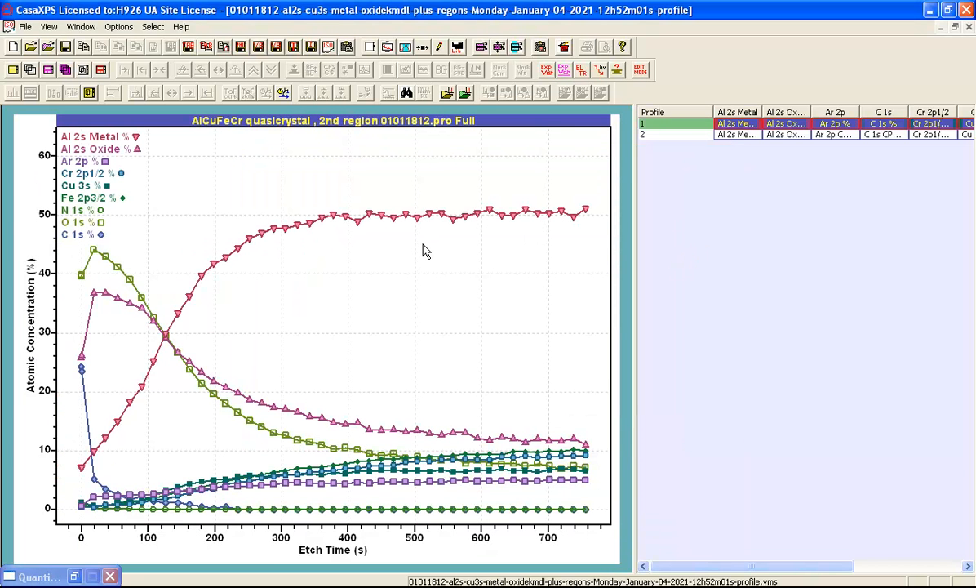
{"action": "mouse_move", "coordinate": [263, 237]}
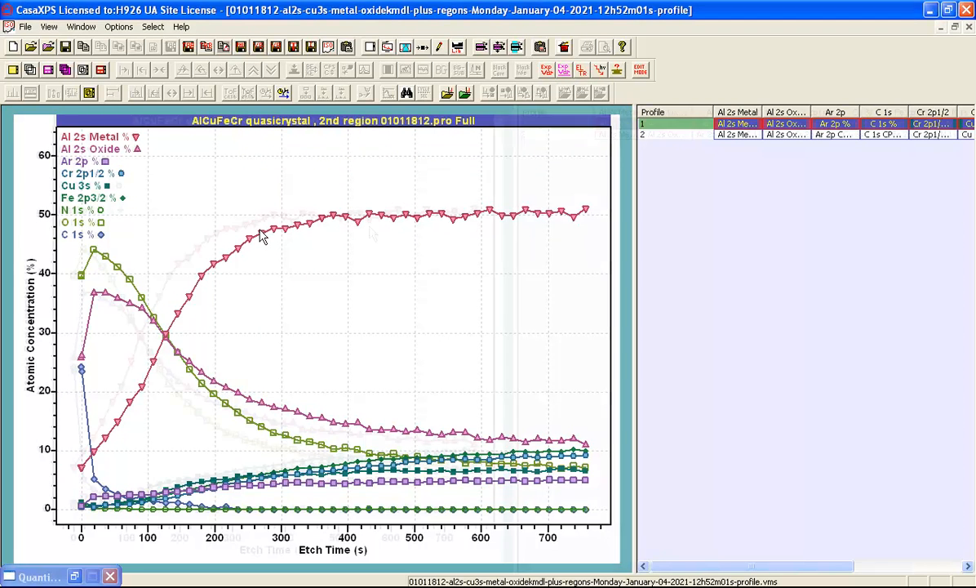
Step: Open Tile Display Parameters for the depth profile tile
{"action": "left_click", "coordinate": [389, 47]}
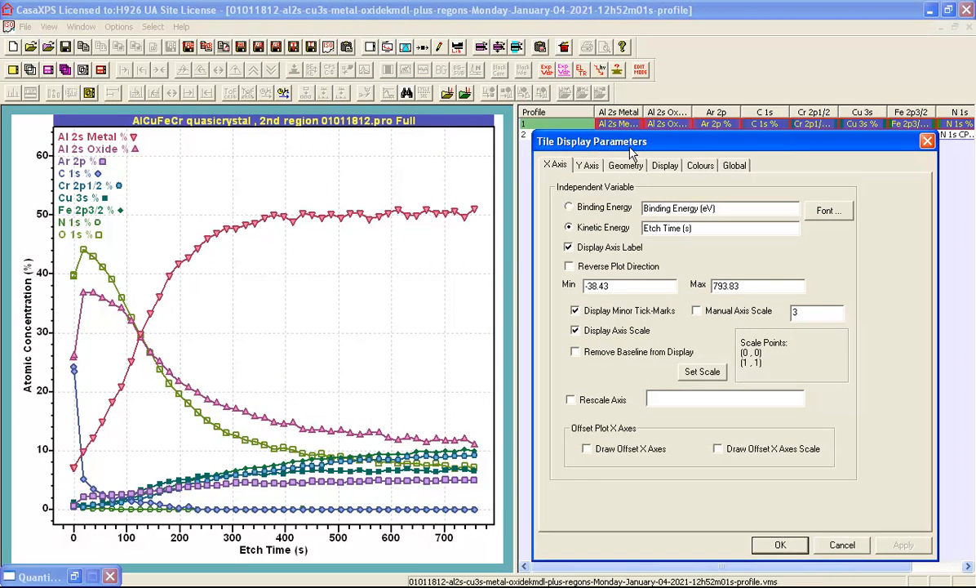
{"action": "mouse_move", "coordinate": [673, 170]}
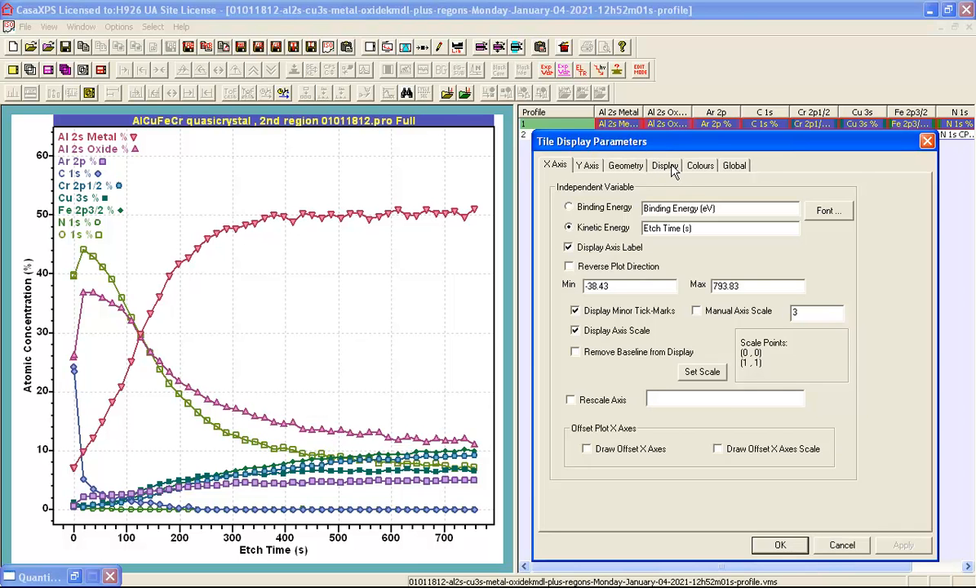
Step: View the Display options, then switch to the Colours settings
{"action": "left_click", "coordinate": [665, 165]}
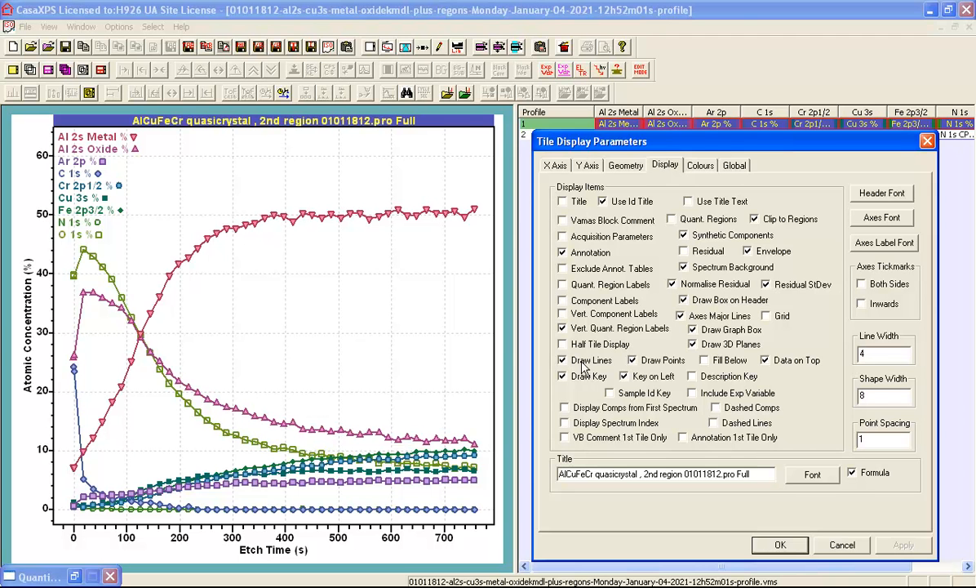
{"action": "mouse_move", "coordinate": [652, 361]}
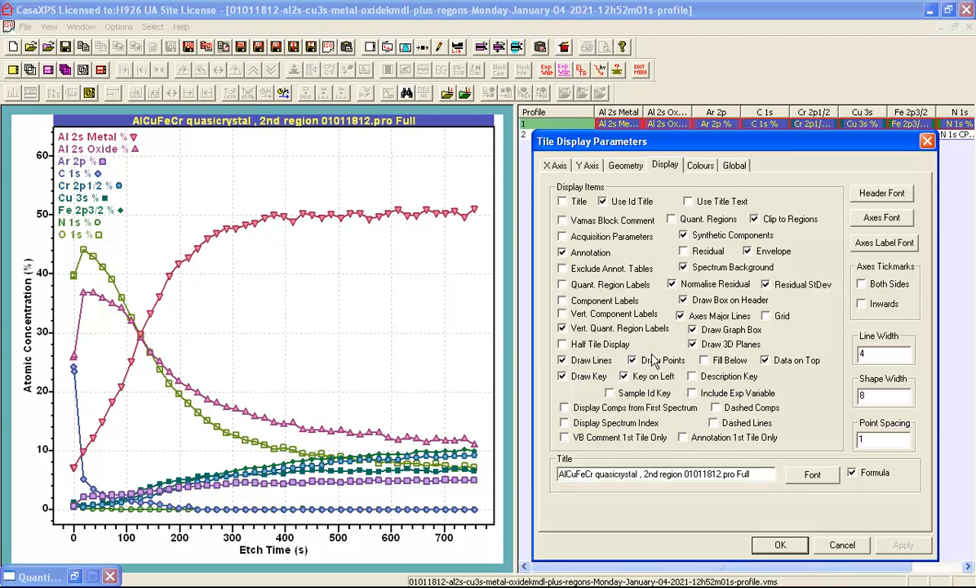
{"action": "left_click", "coordinate": [700, 165]}
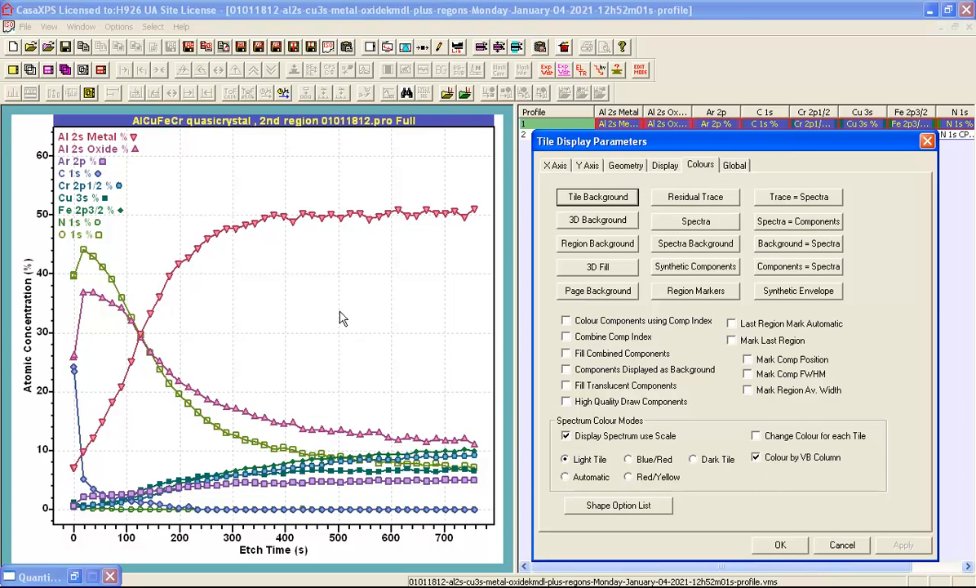
{"action": "mouse_move", "coordinate": [788, 462]}
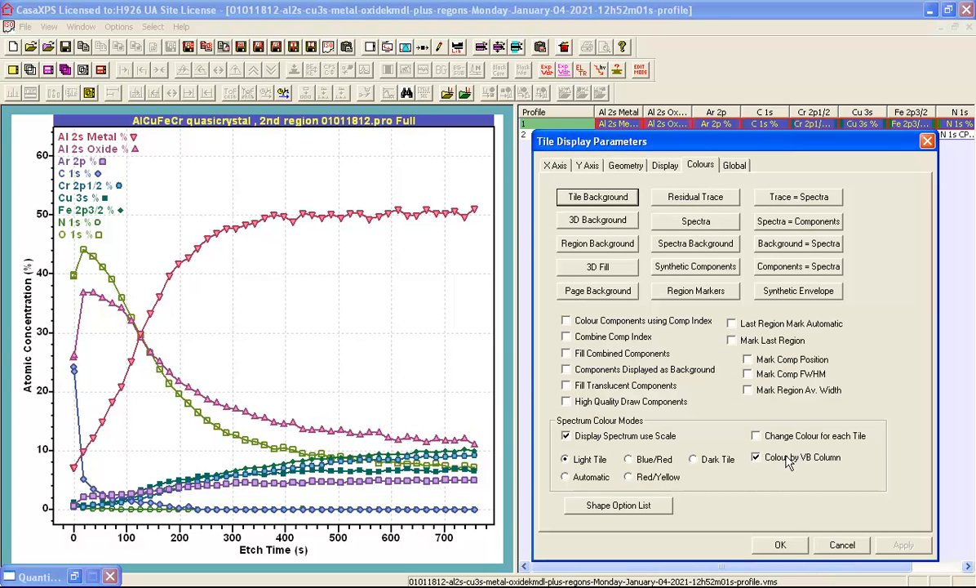
{"action": "mouse_move", "coordinate": [825, 466]}
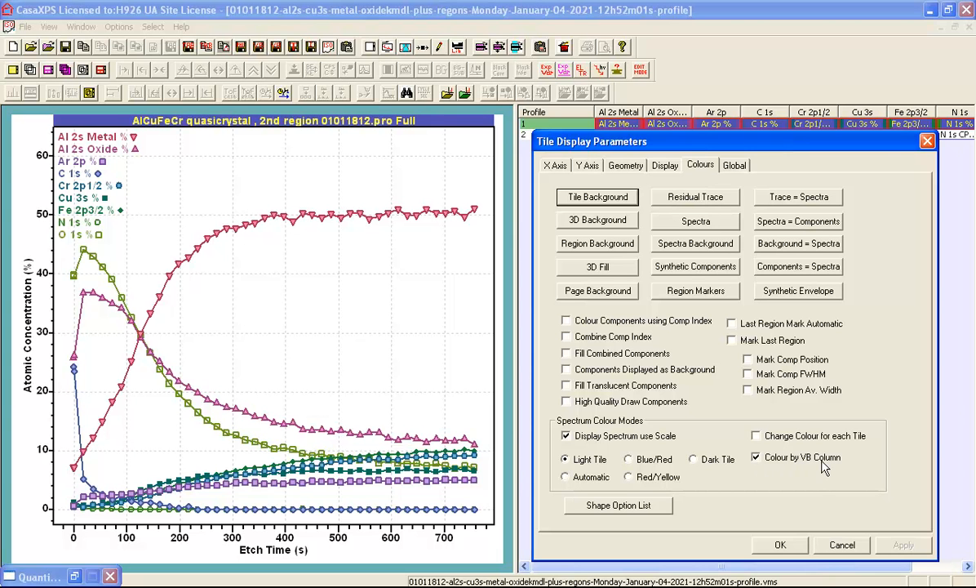
{"action": "mouse_move", "coordinate": [793, 463]}
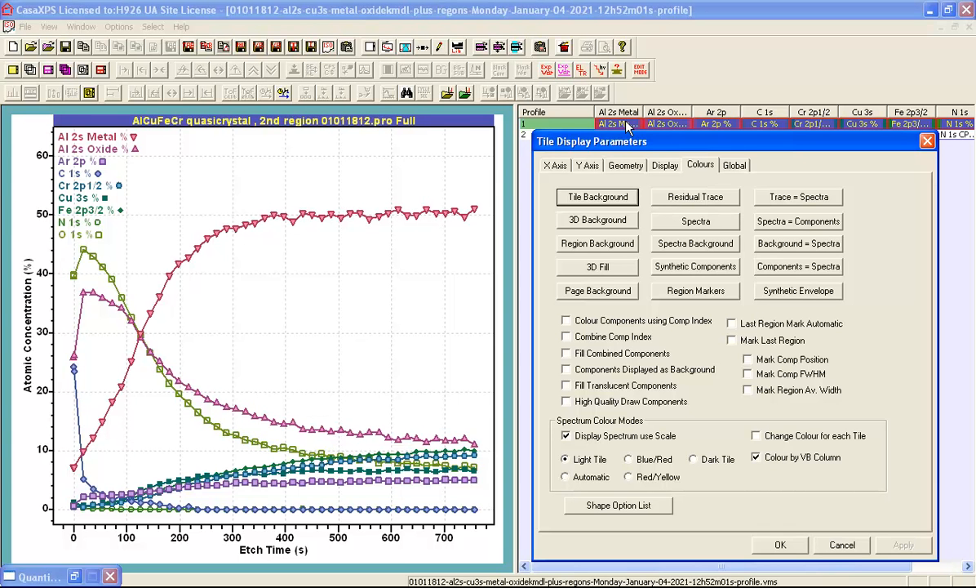
{"action": "mouse_move", "coordinate": [803, 130]}
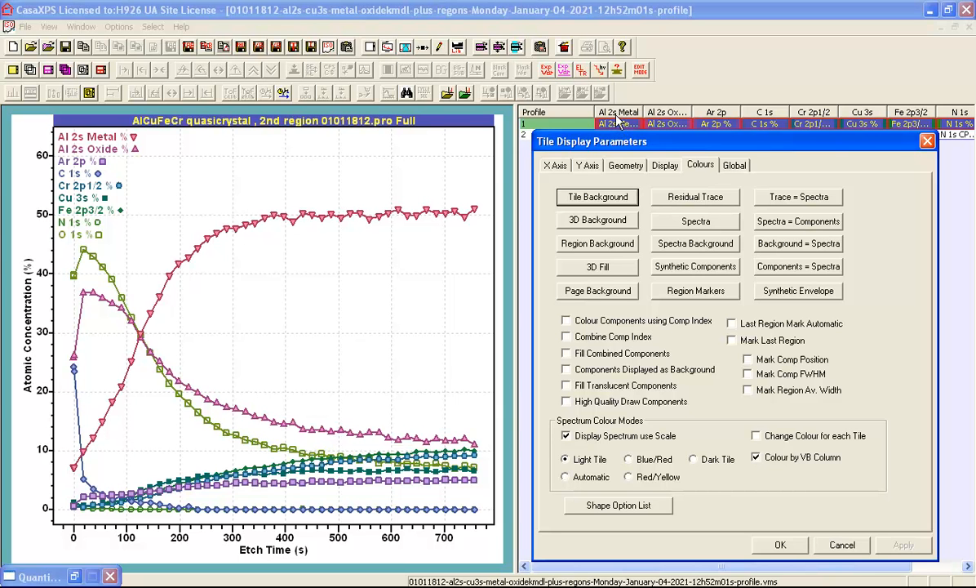
{"action": "mouse_move", "coordinate": [774, 129]}
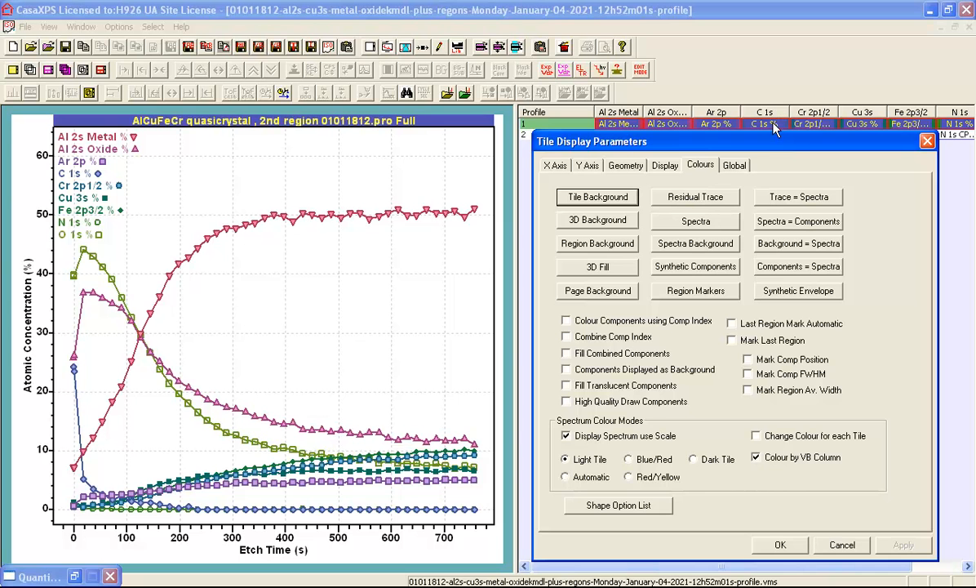
{"action": "mouse_move", "coordinate": [856, 125]}
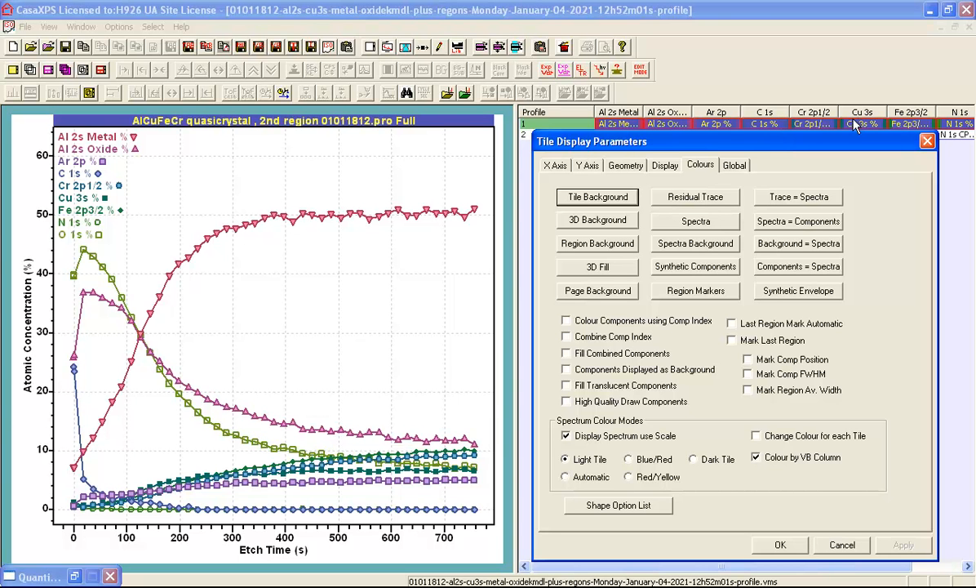
{"action": "mouse_move", "coordinate": [686, 132]}
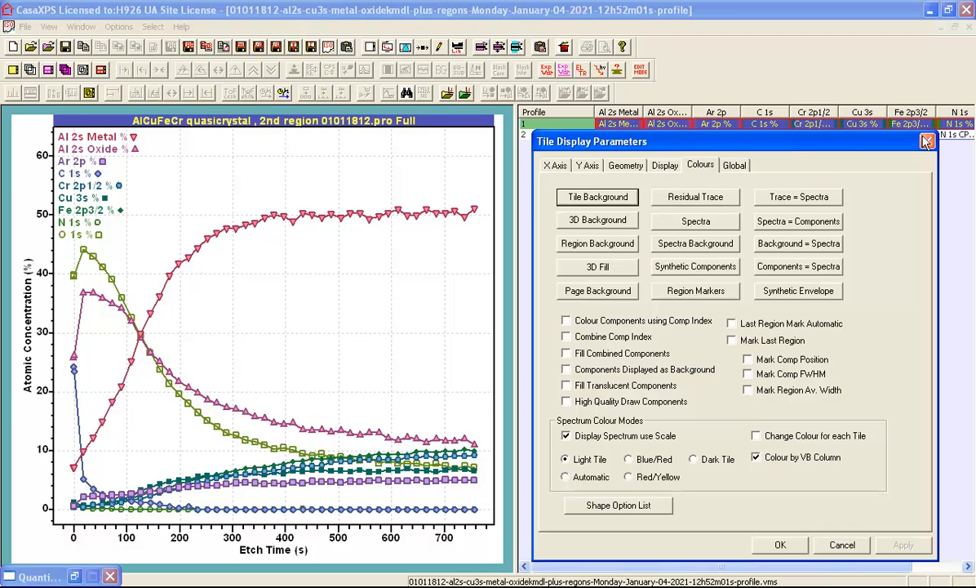
Step: Close the Tile Display Parameters dialog
{"action": "left_click", "coordinate": [927, 142]}
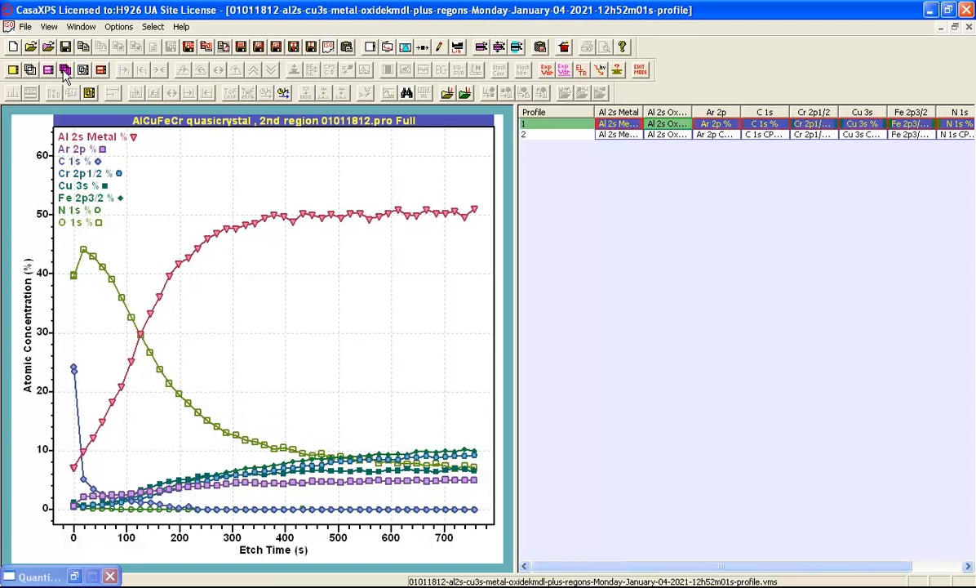
{"action": "mouse_move", "coordinate": [80, 319]}
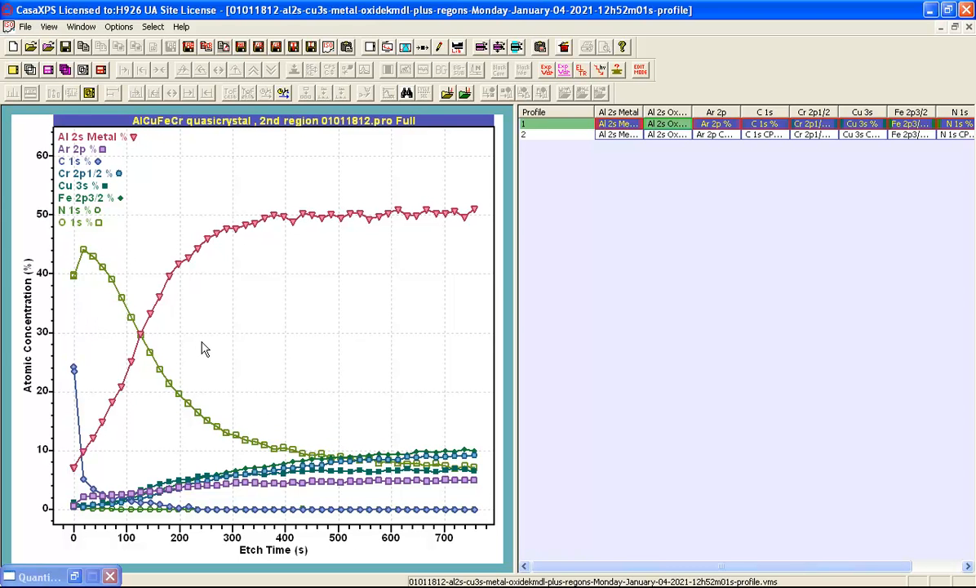
{"action": "mouse_move", "coordinate": [103, 278]}
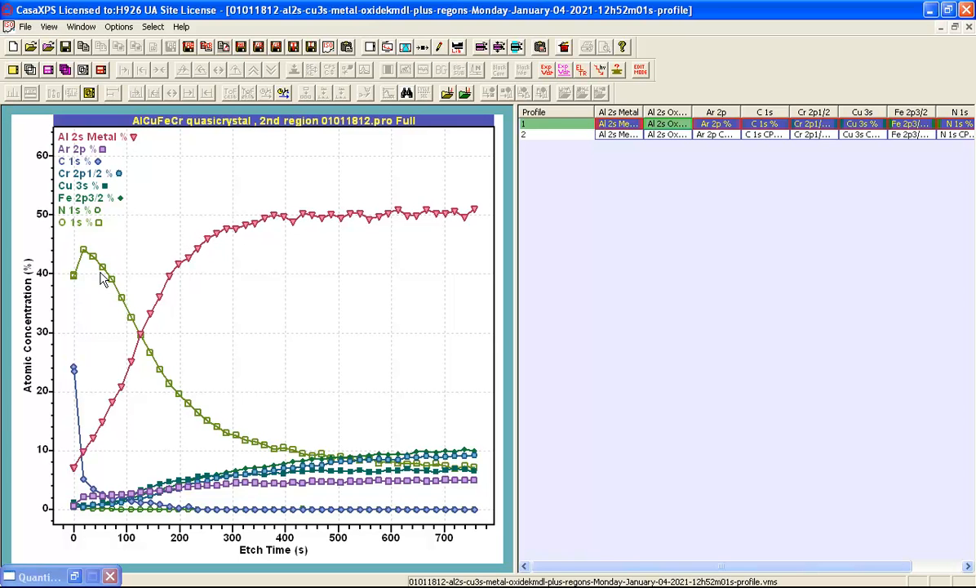
{"action": "mouse_move", "coordinate": [117, 309]}
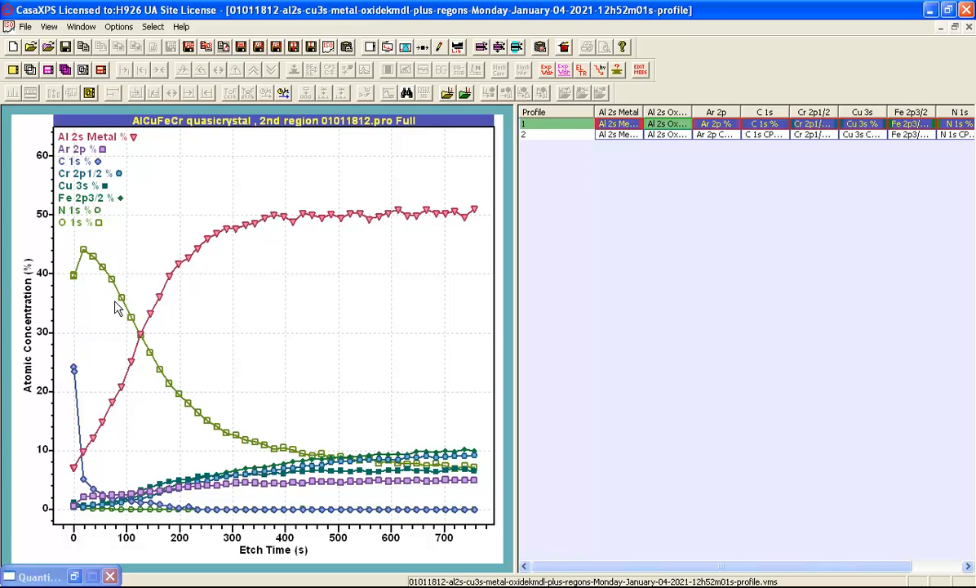
{"action": "mouse_move", "coordinate": [192, 273]}
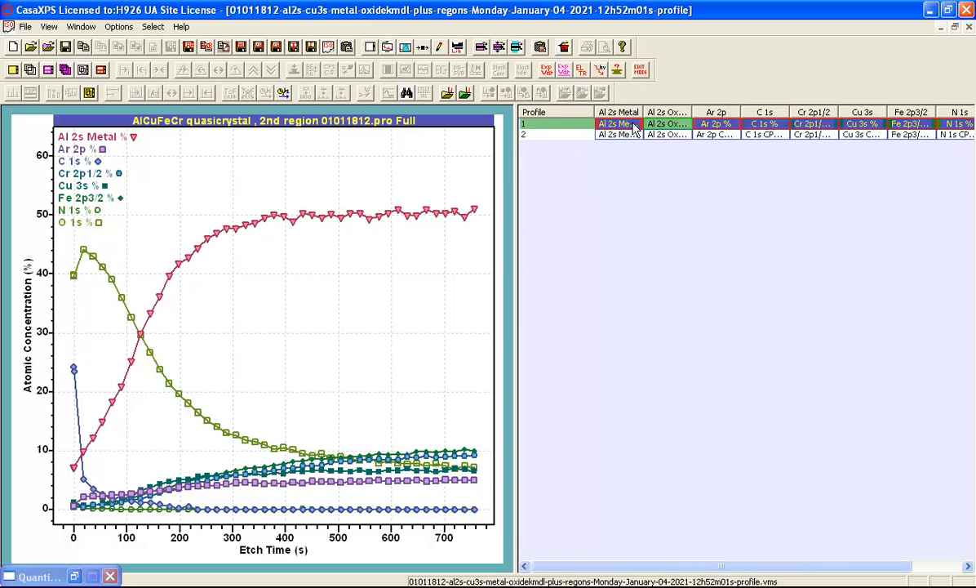
{"action": "mouse_move", "coordinate": [667, 129]}
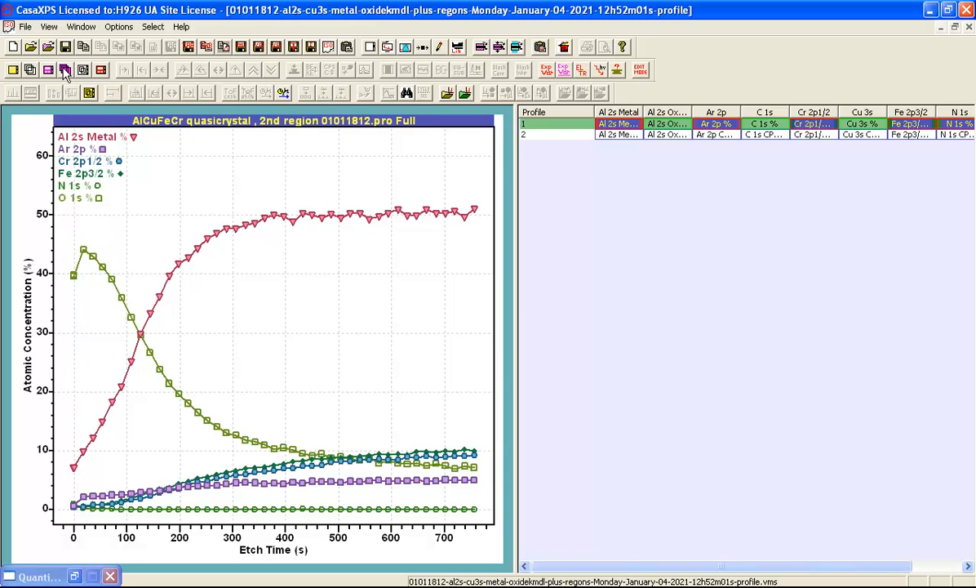
{"action": "mouse_move", "coordinate": [133, 351]}
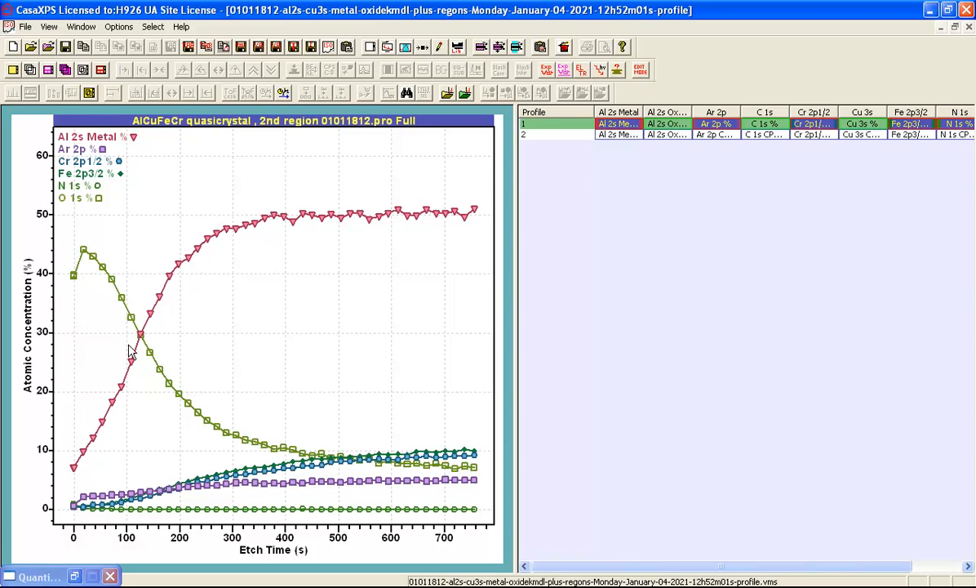
{"action": "mouse_move", "coordinate": [390, 208]}
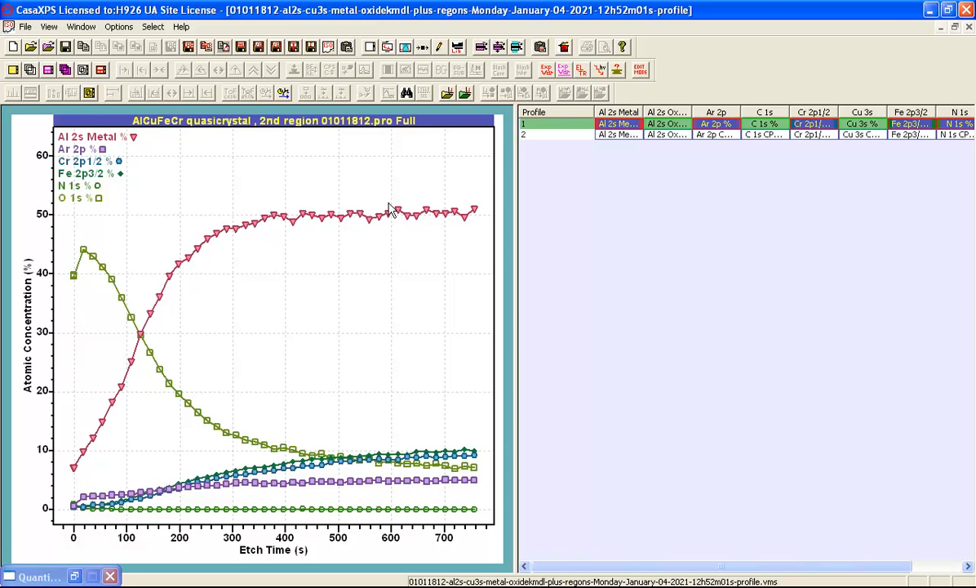
{"action": "mouse_move", "coordinate": [121, 186]}
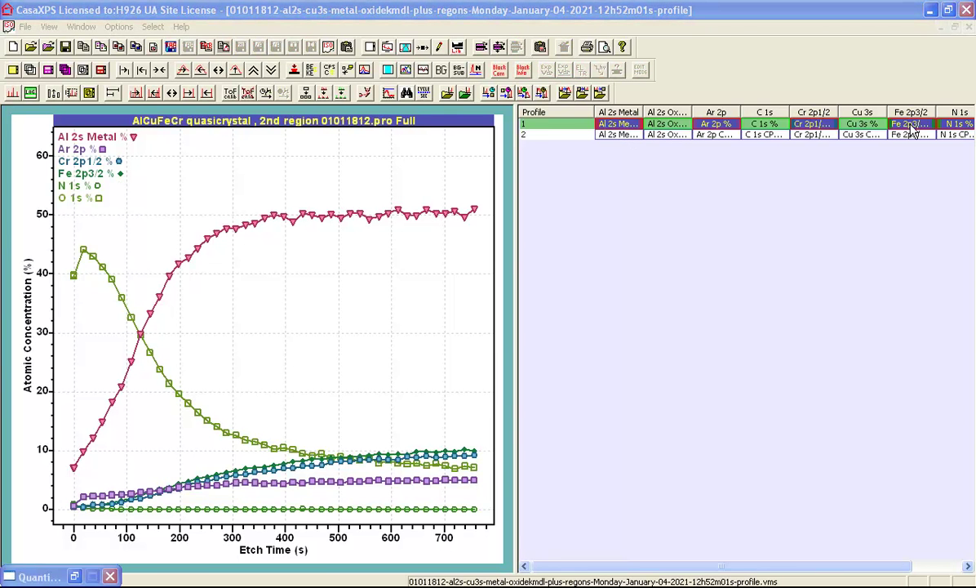
{"action": "mouse_move", "coordinate": [604, 131]}
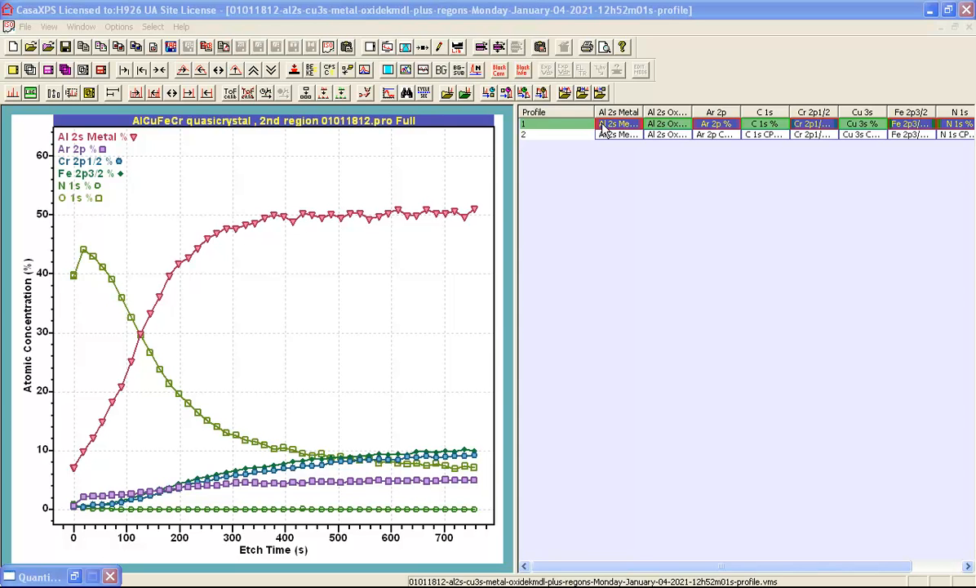
{"action": "mouse_move", "coordinate": [603, 132]}
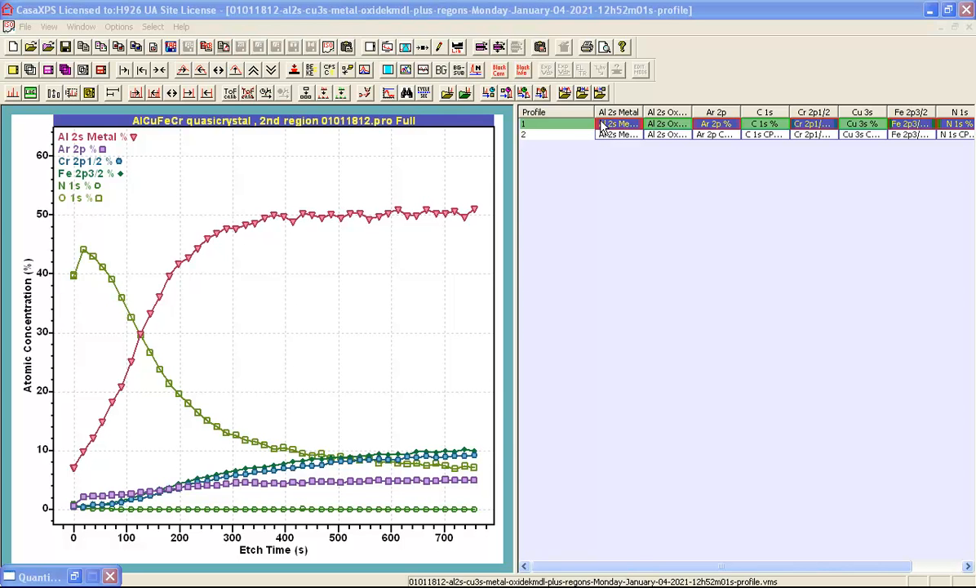
{"action": "mouse_move", "coordinate": [619, 118]}
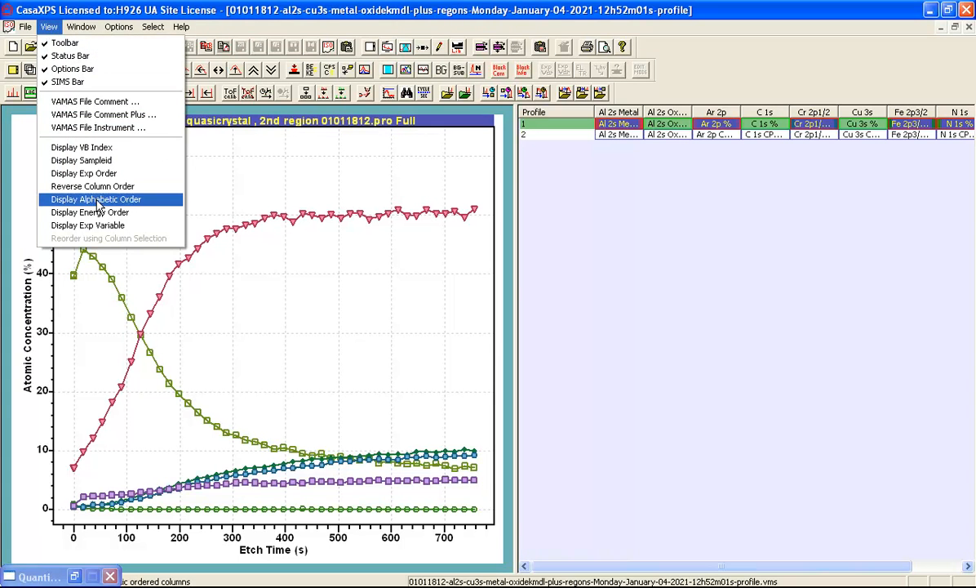
{"action": "mouse_move", "coordinate": [90, 212]}
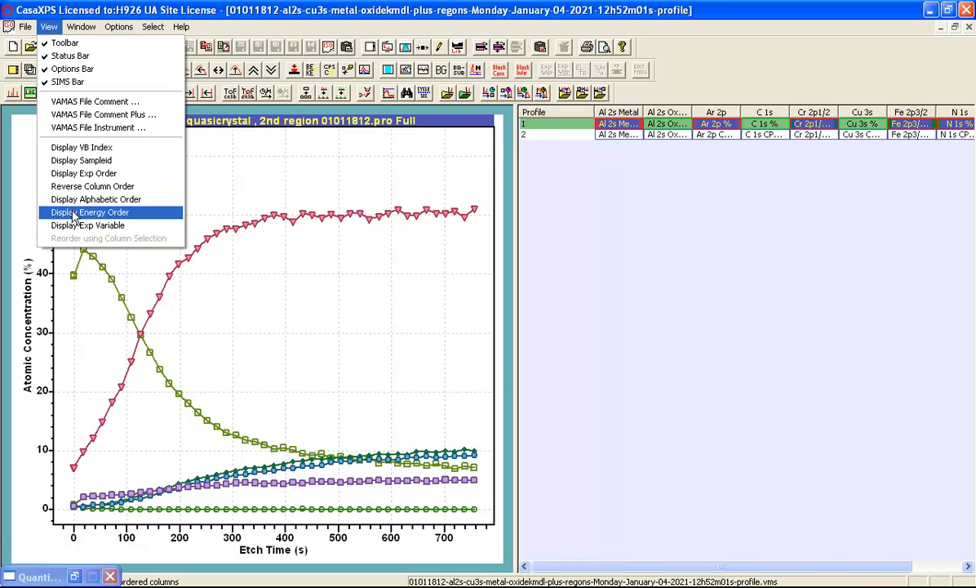
{"action": "mouse_move", "coordinate": [92, 186]}
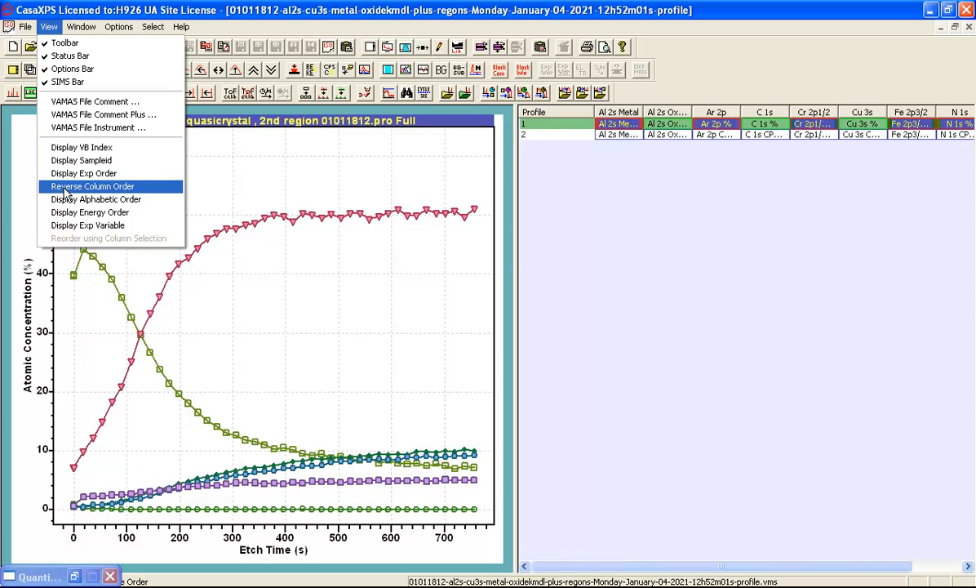
Step: Reverse the profile column order so it starts with O 1s
{"action": "left_click", "coordinate": [92, 187]}
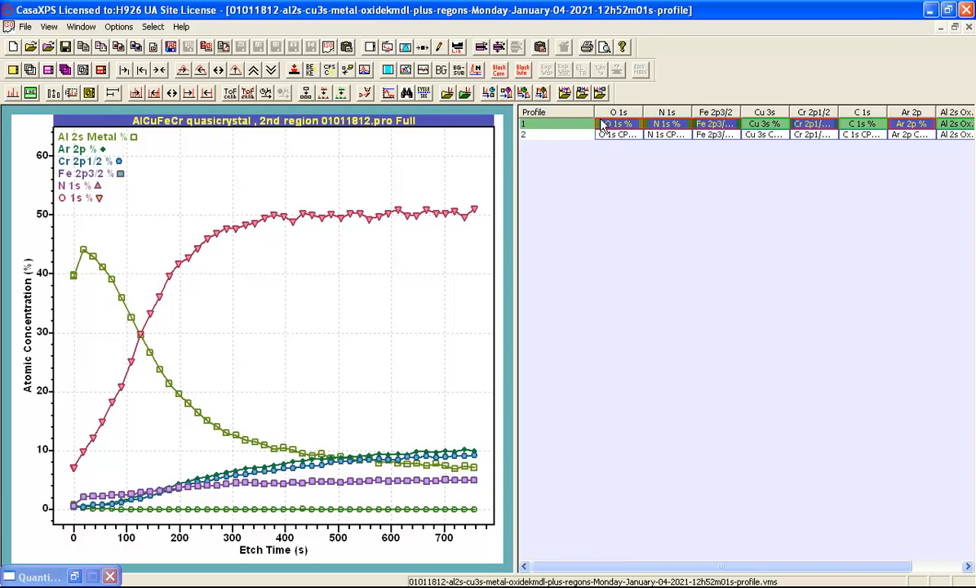
{"action": "mouse_move", "coordinate": [311, 235]}
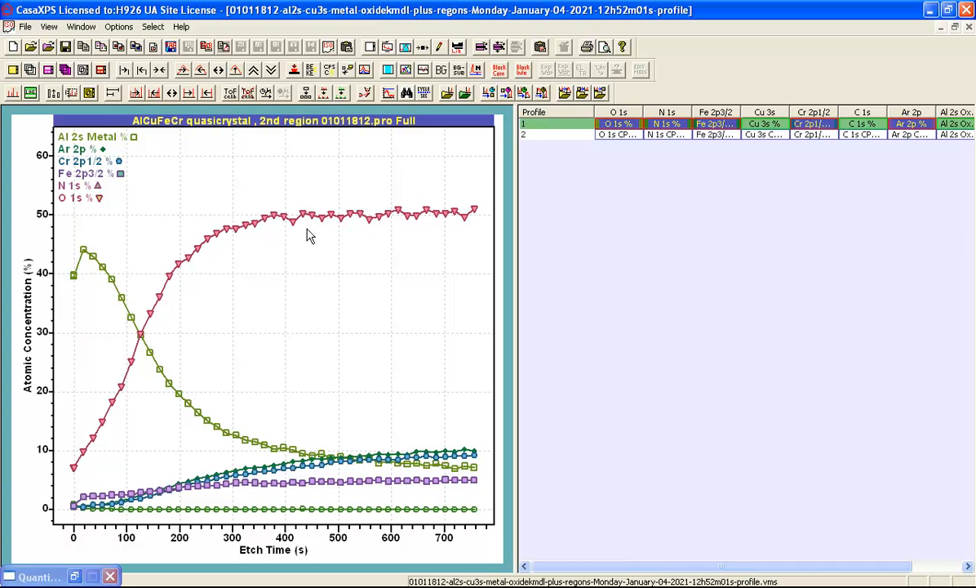
{"action": "mouse_move", "coordinate": [292, 227]}
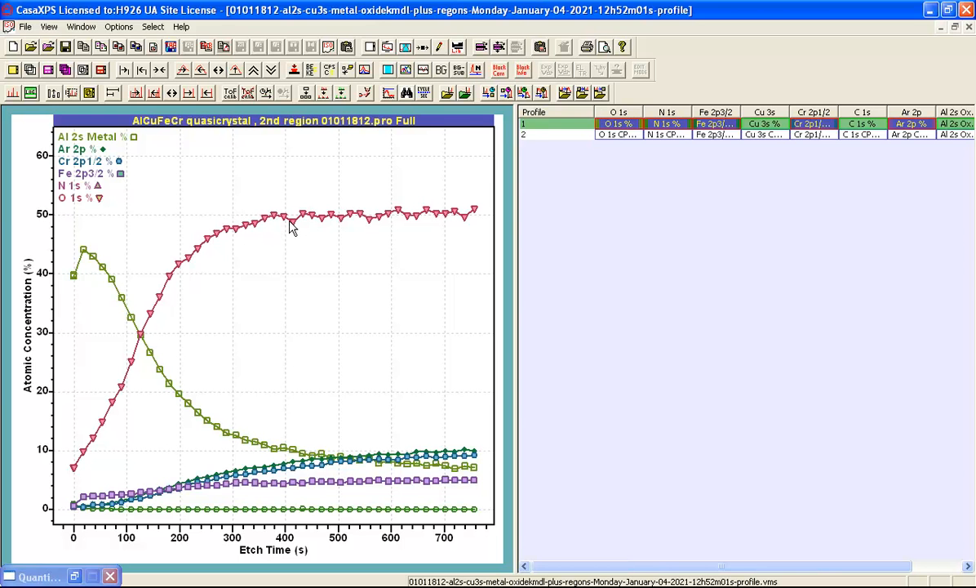
{"action": "mouse_move", "coordinate": [471, 150]}
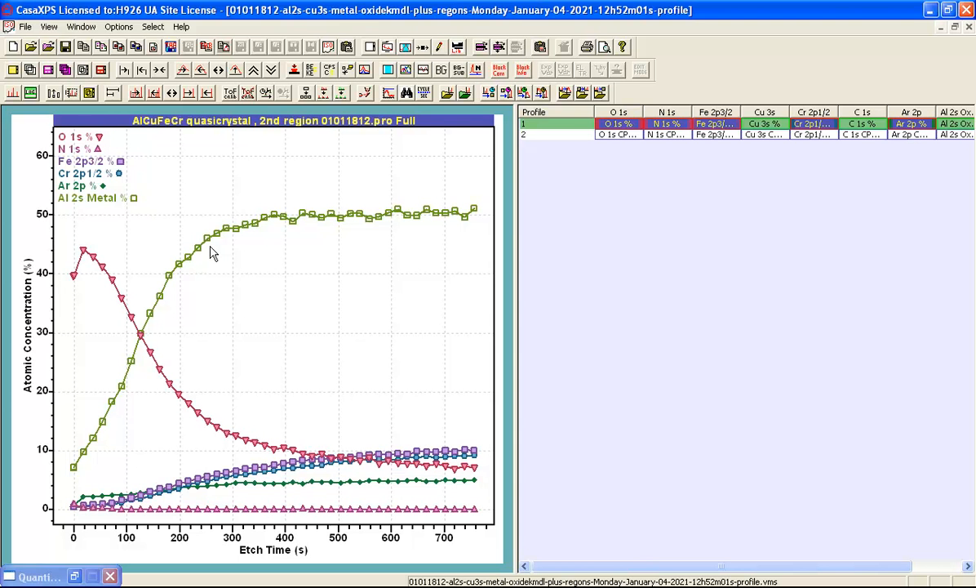
{"action": "mouse_move", "coordinate": [433, 172]}
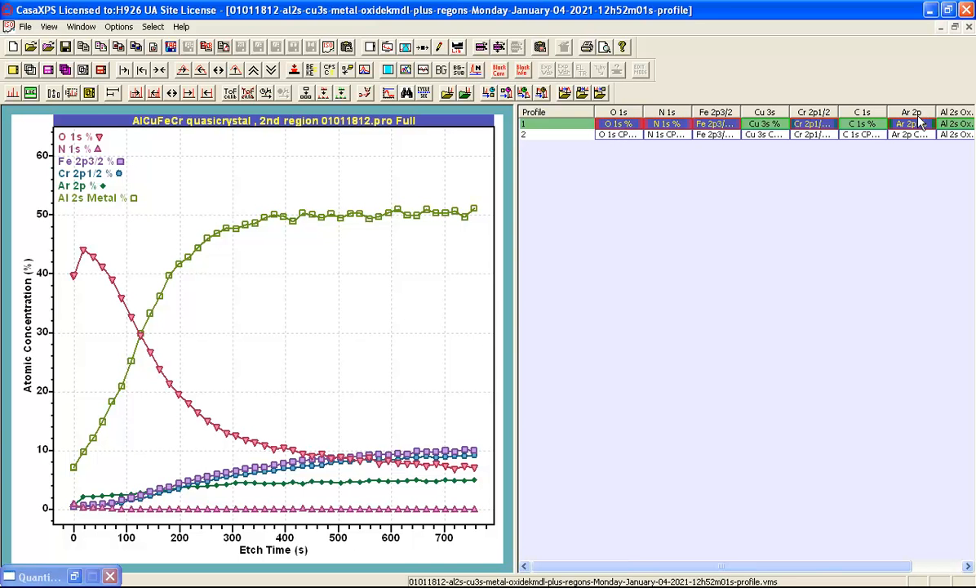
{"action": "mouse_move", "coordinate": [660, 113]}
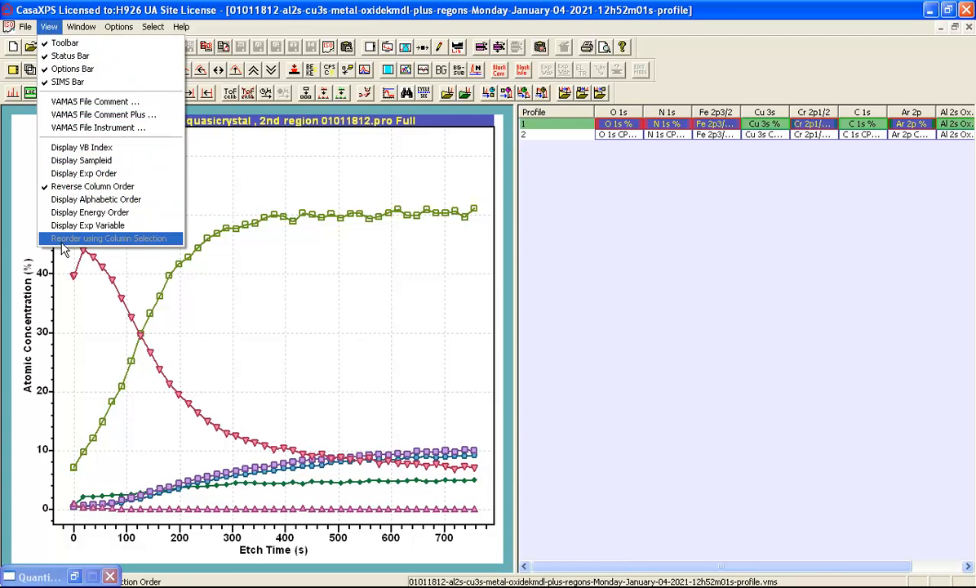
{"action": "mouse_move", "coordinate": [73, 245]}
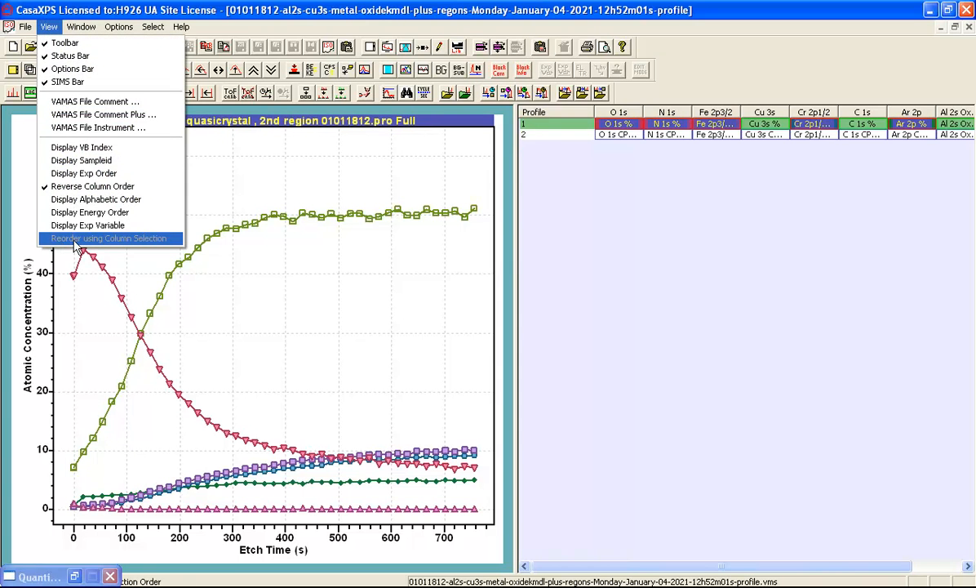
{"action": "mouse_move", "coordinate": [123, 246]}
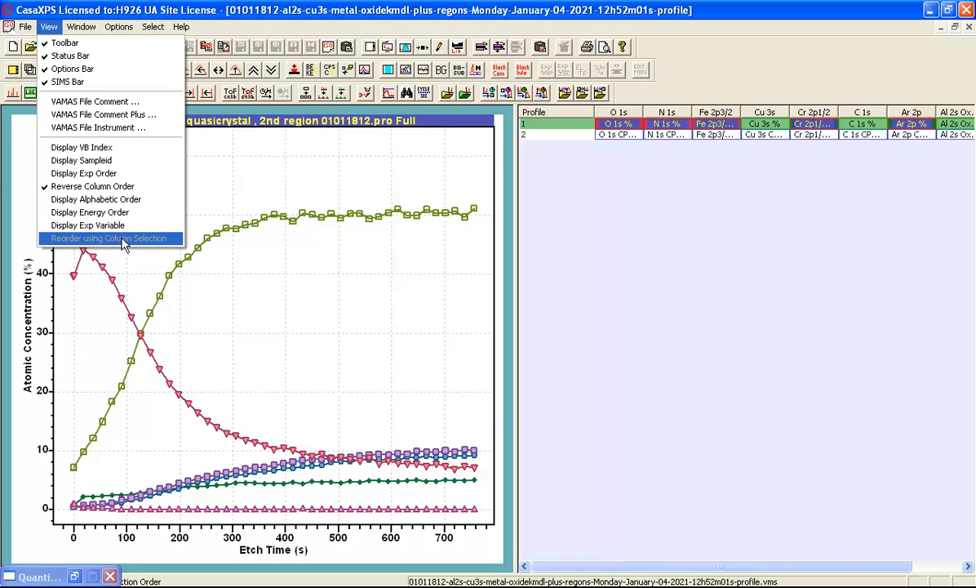
{"action": "mouse_move", "coordinate": [669, 213]}
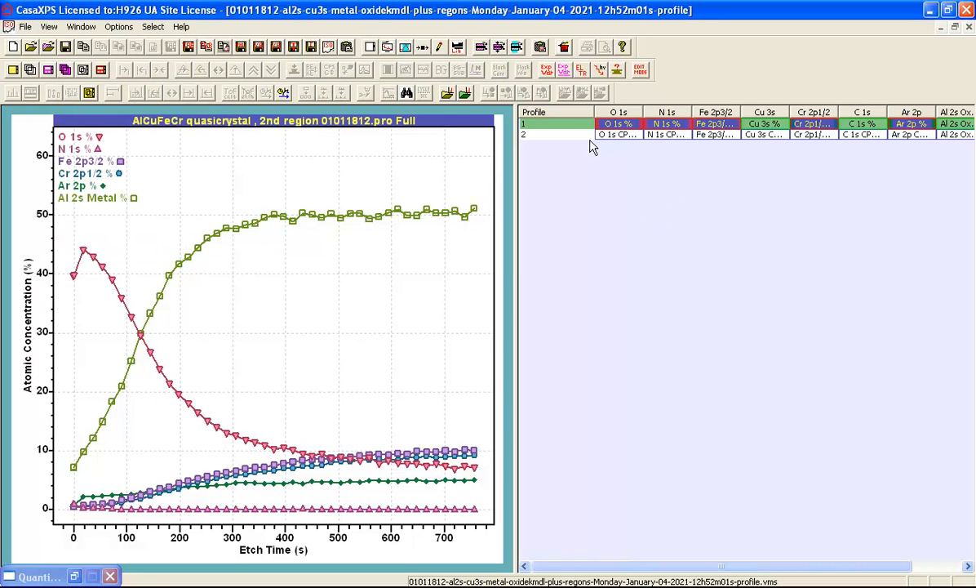
Step: Select the Fe 2p3/2, Cr 2p1/2 and O 1s columns in that order
{"action": "left_click", "coordinate": [567, 123]}
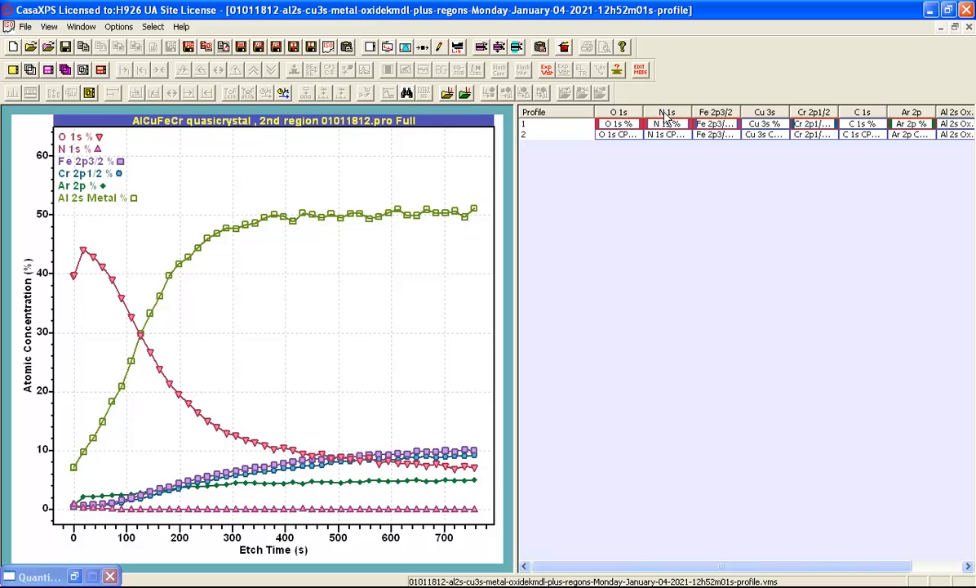
{"action": "left_click", "coordinate": [715, 112]}
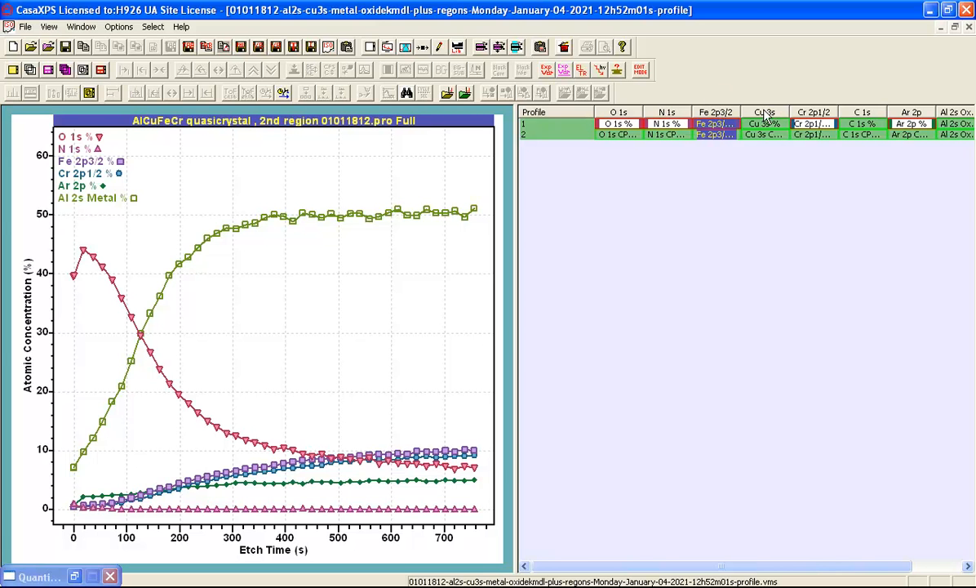
{"action": "left_click", "coordinate": [813, 123]}
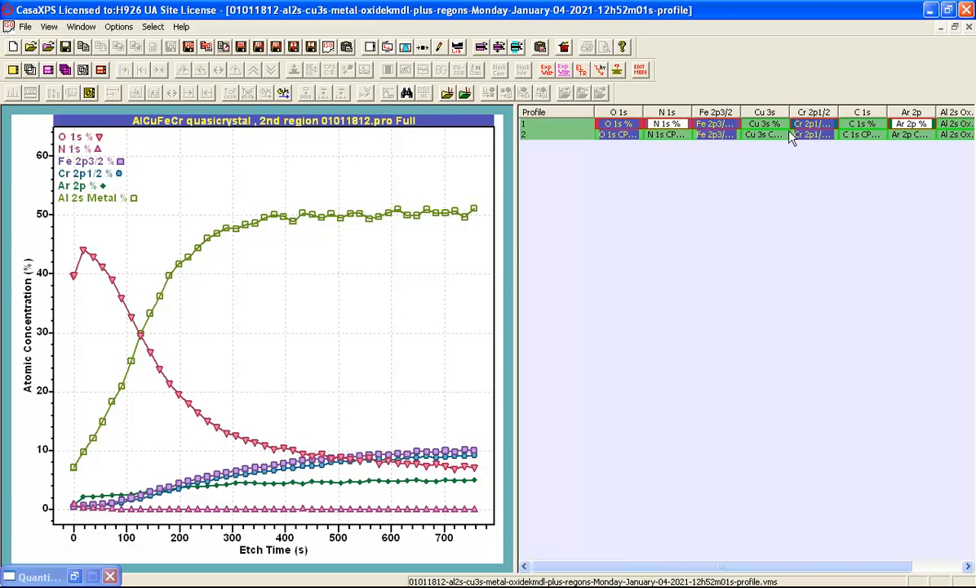
{"action": "mouse_move", "coordinate": [822, 125]}
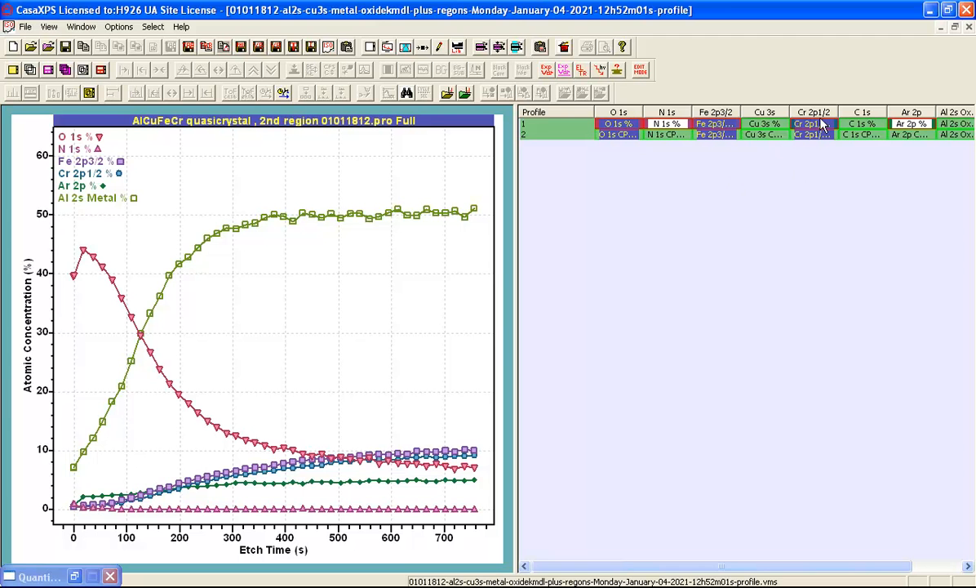
{"action": "mouse_move", "coordinate": [717, 122]}
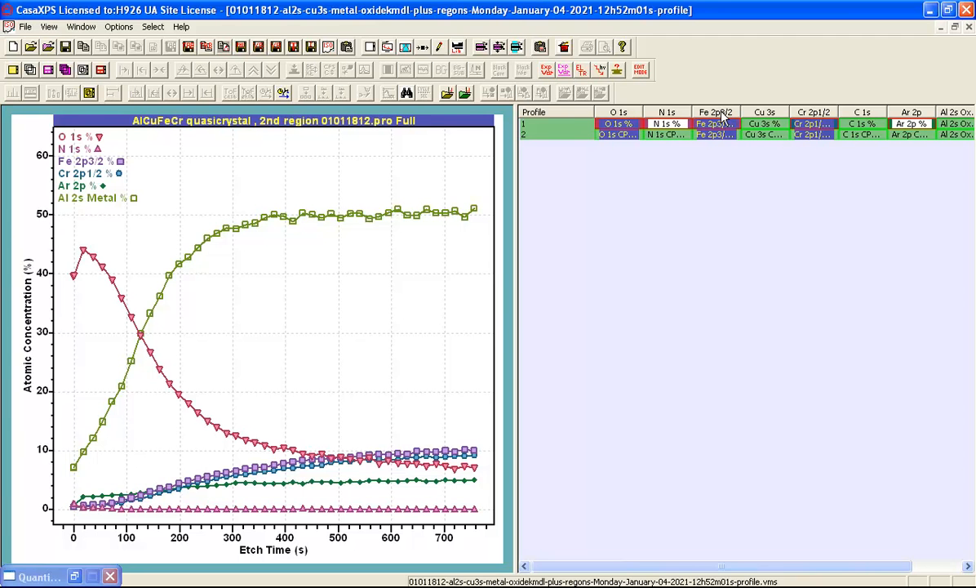
{"action": "mouse_move", "coordinate": [579, 111]}
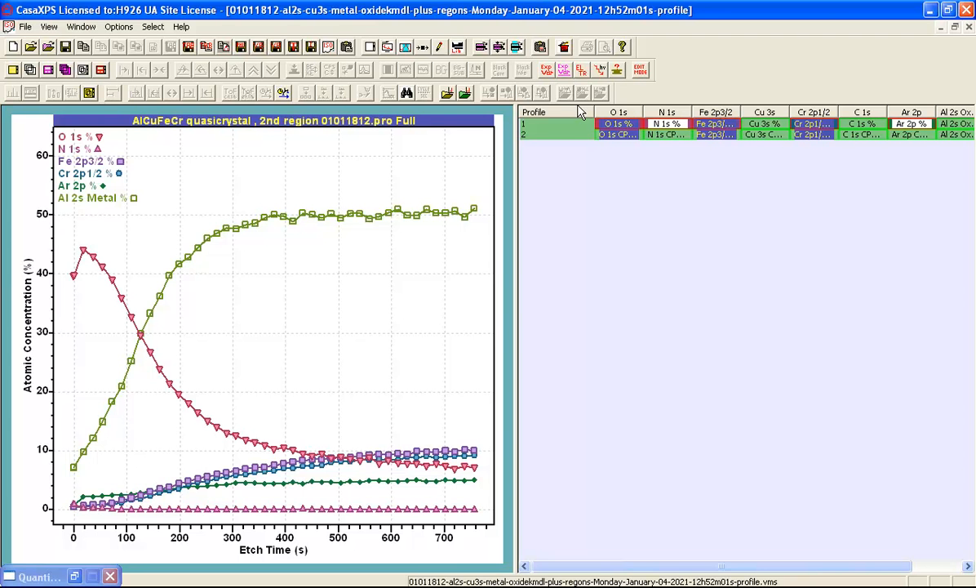
{"action": "mouse_move", "coordinate": [204, 30]}
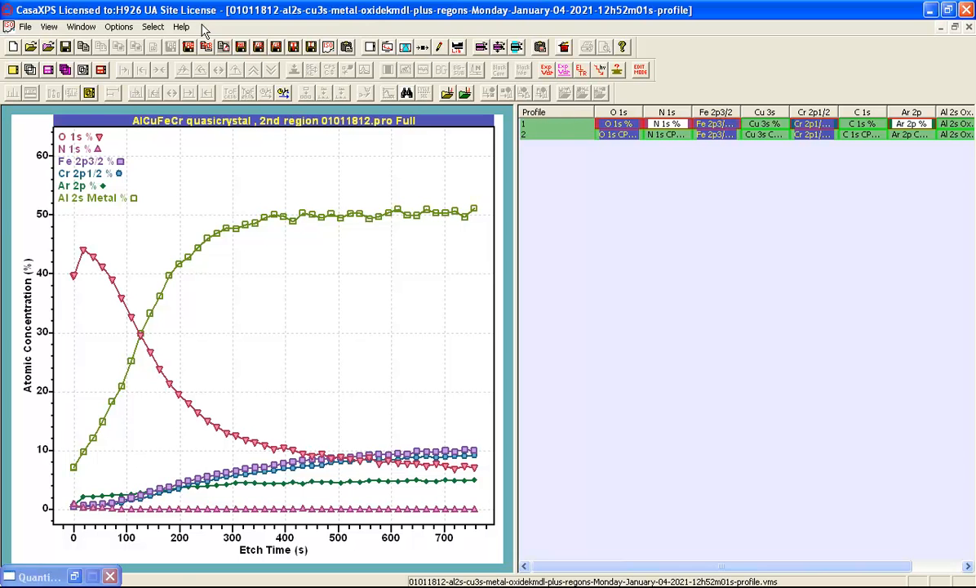
Step: Reorder the report columns by the selection, starting Fe 2p3/2, Cr 2p1/2, O 1s
{"action": "left_click", "coordinate": [49, 26]}
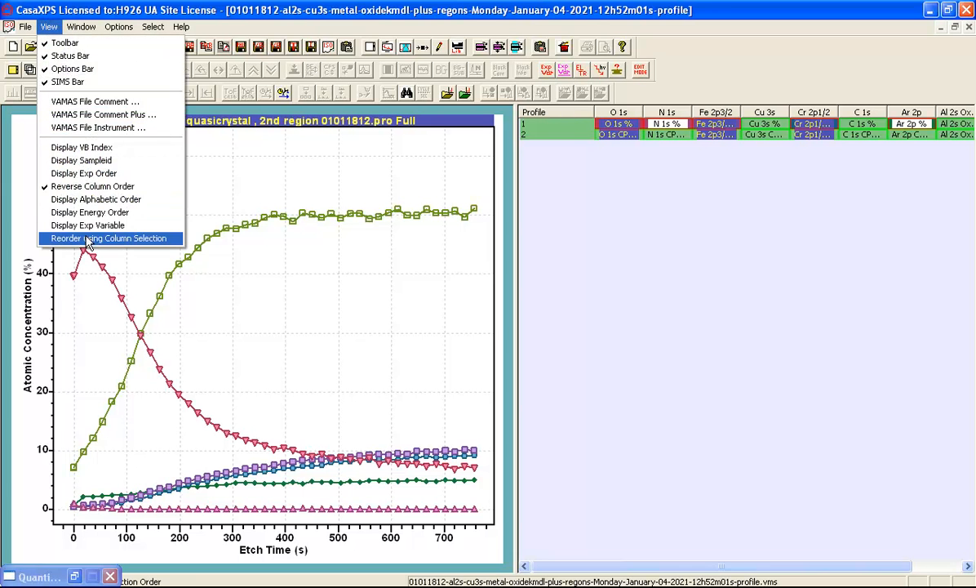
{"action": "mouse_move", "coordinate": [75, 248]}
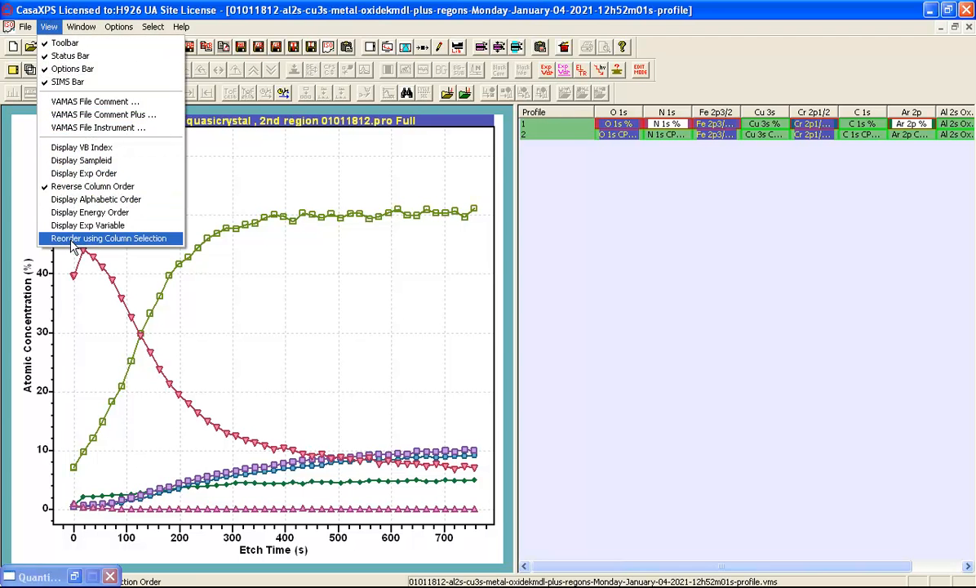
{"action": "left_click", "coordinate": [109, 238]}
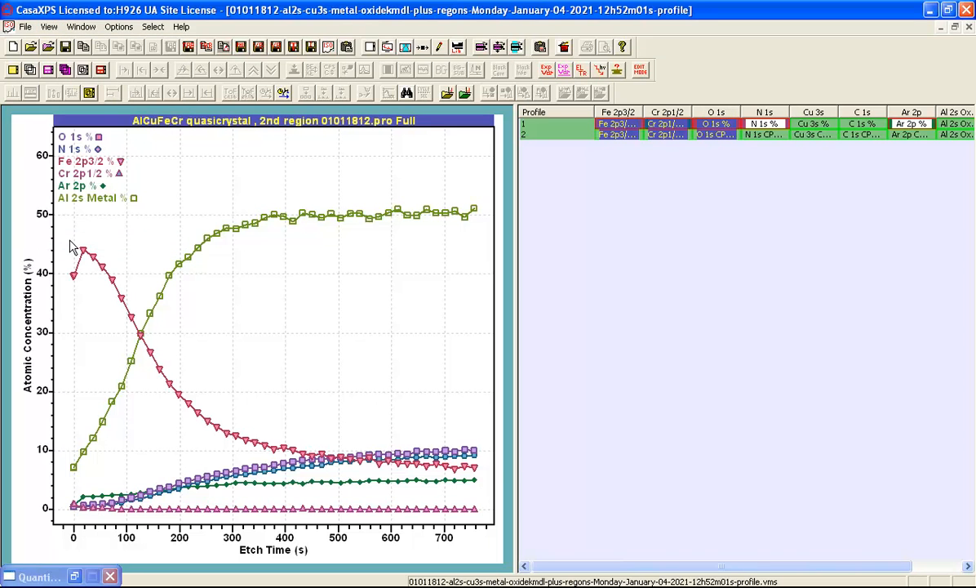
{"action": "mouse_move", "coordinate": [614, 126]}
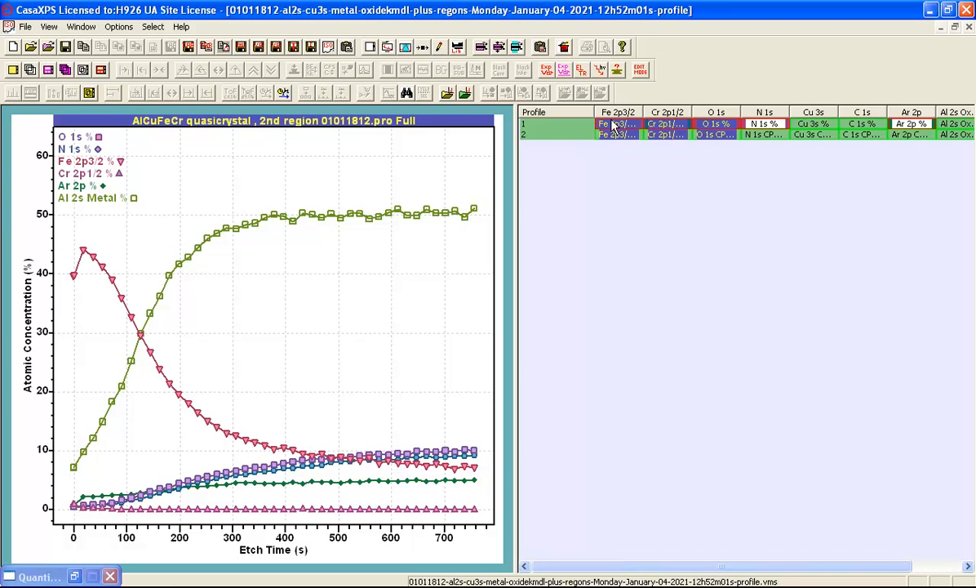
{"action": "mouse_move", "coordinate": [731, 131]}
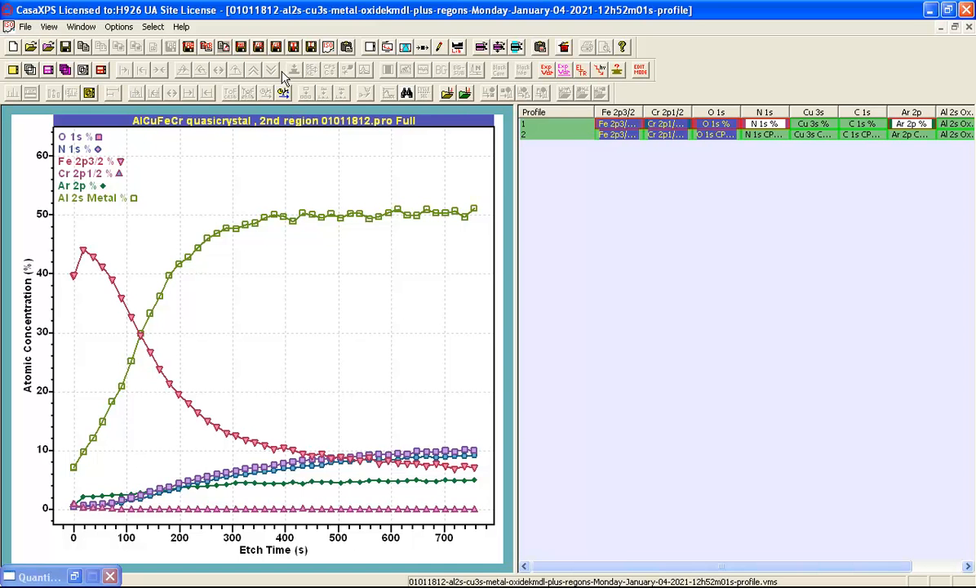
Step: Select all columns in row 1 and overlay the nine traces against etch time
{"action": "left_click", "coordinate": [563, 134]}
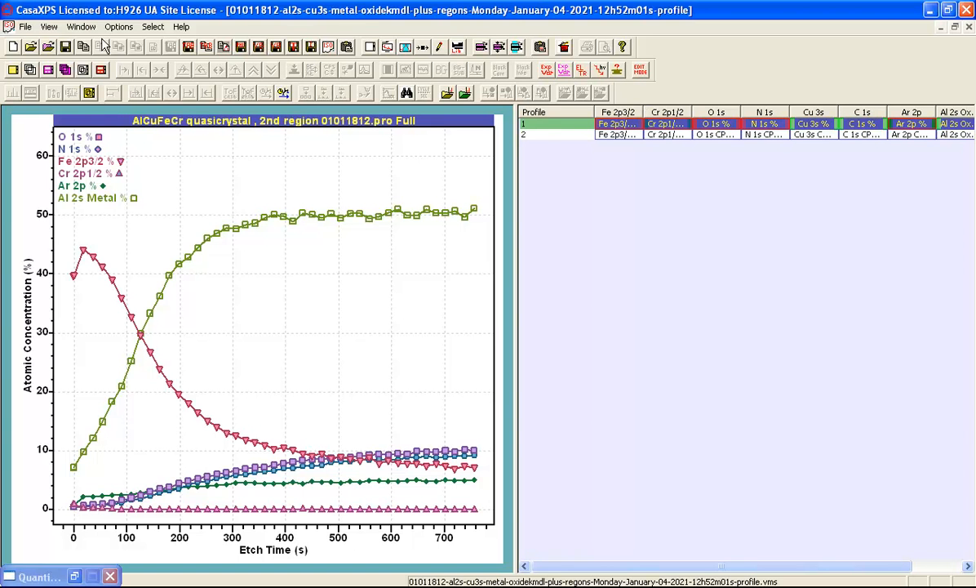
{"action": "left_click", "coordinate": [64, 69]}
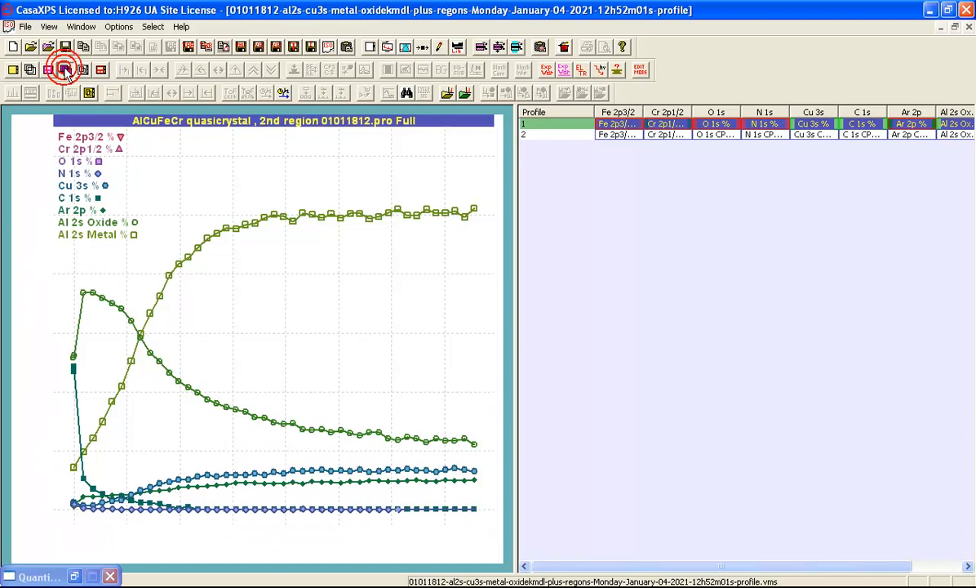
{"action": "left_click", "coordinate": [63, 68]}
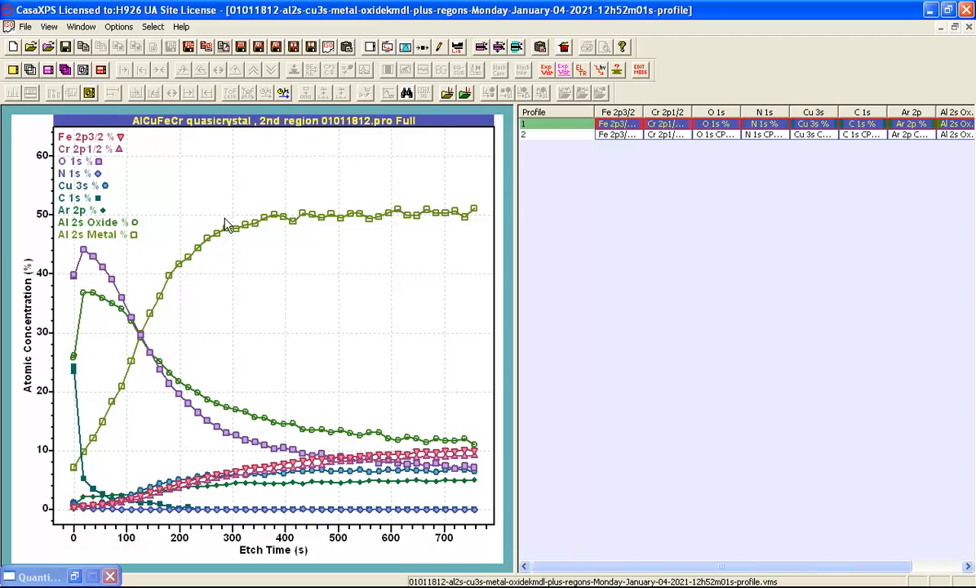
{"action": "mouse_move", "coordinate": [170, 166]}
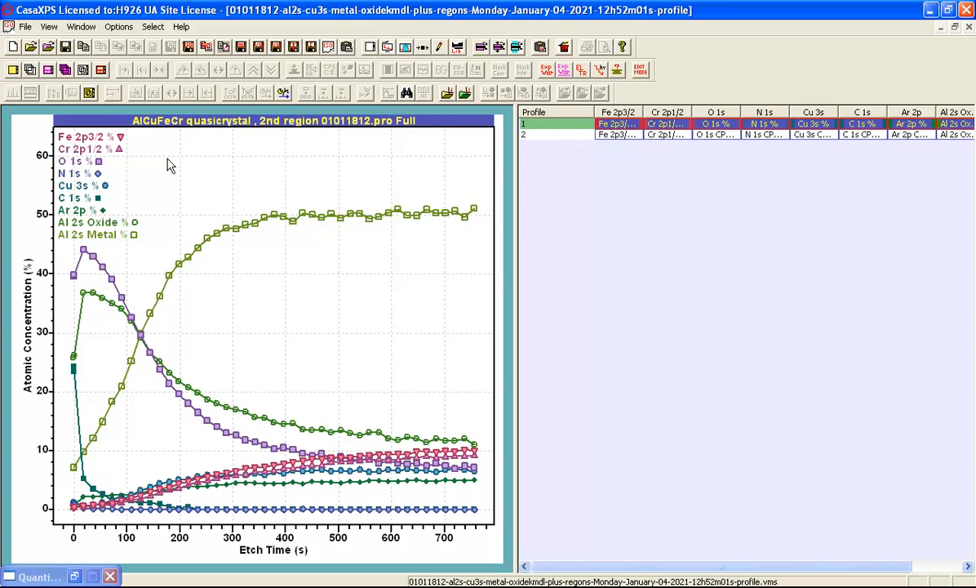
{"action": "mouse_move", "coordinate": [102, 144]}
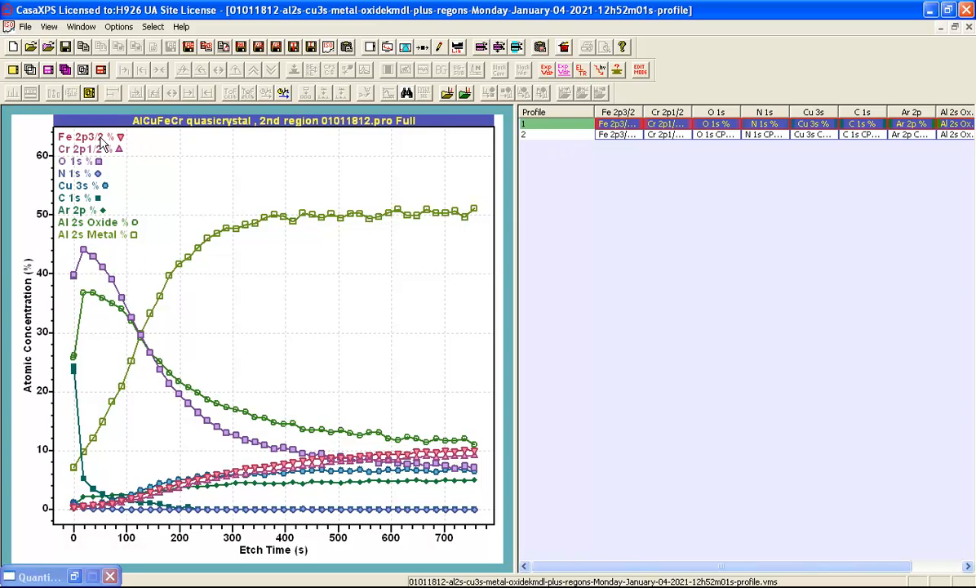
{"action": "mouse_move", "coordinate": [108, 224]}
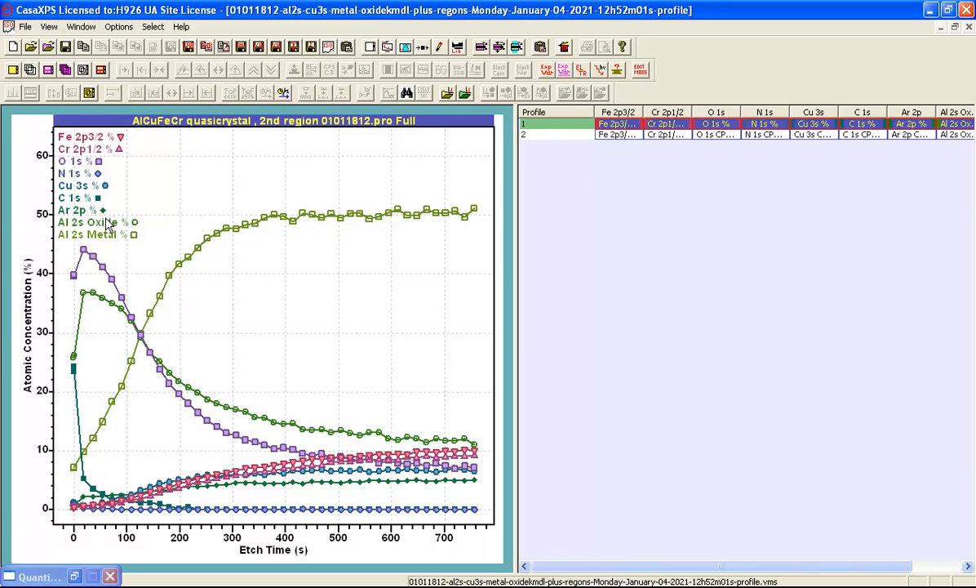